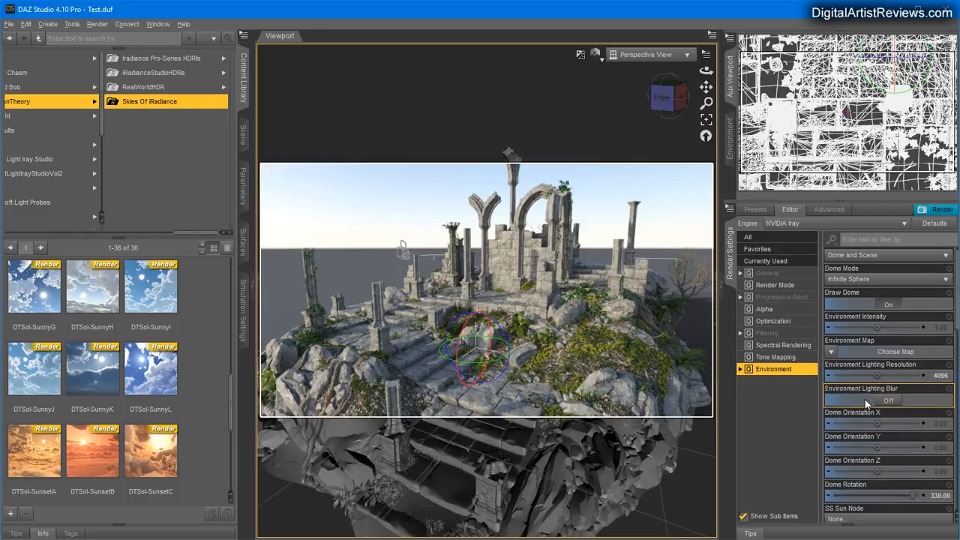
# - Set SS Sun Disk Intensity to 0 and Environment Intensity to 40 for a dusky sunset look
pyautogui.scroll(-3)
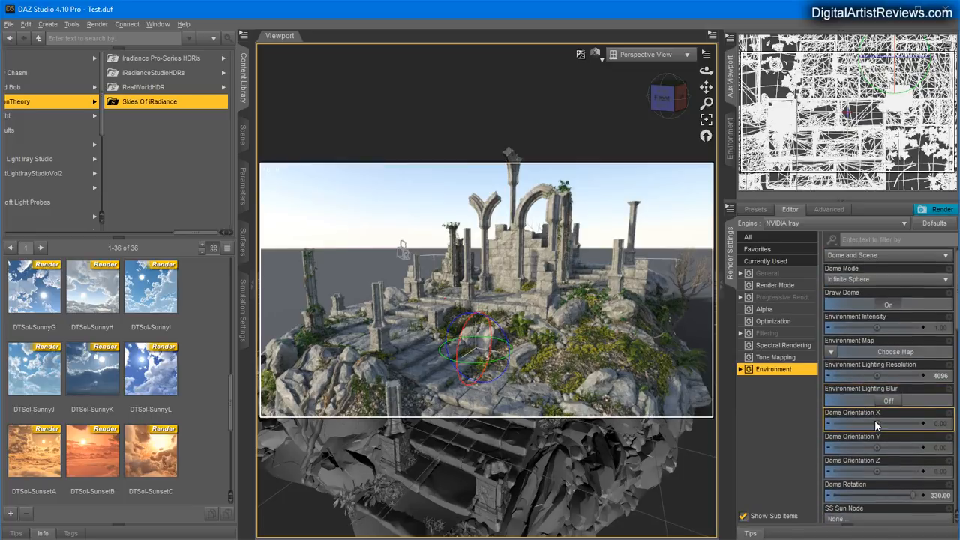
pyautogui.scroll(-3)
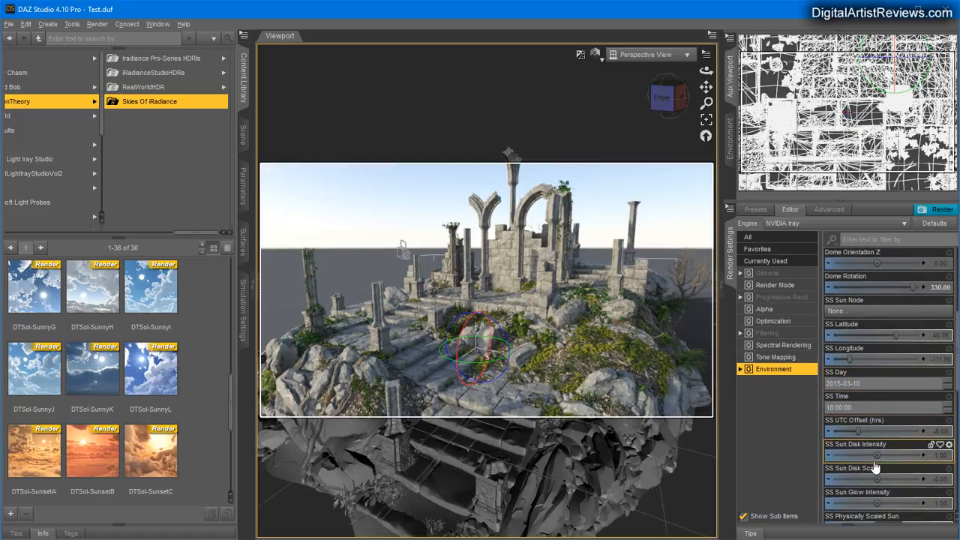
pyautogui.scroll(-3)
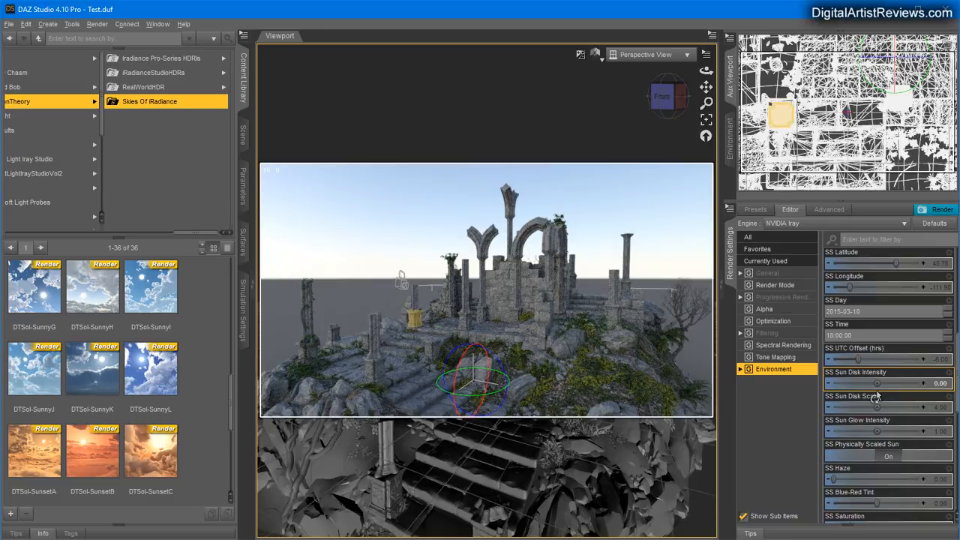
pyautogui.scroll(-3)
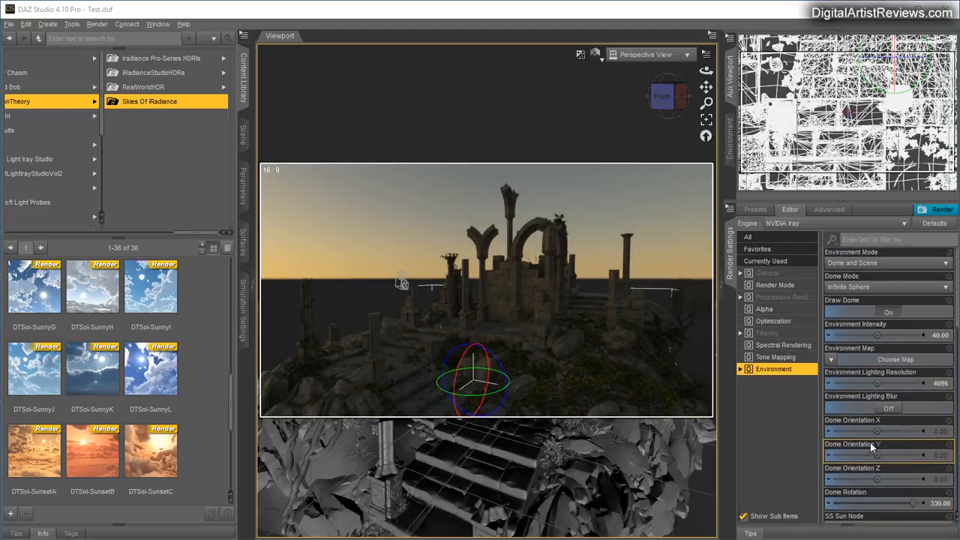
# - Set the sun-sky SS Time to 20:30 for dim orange twilight
pyautogui.scroll(-3)
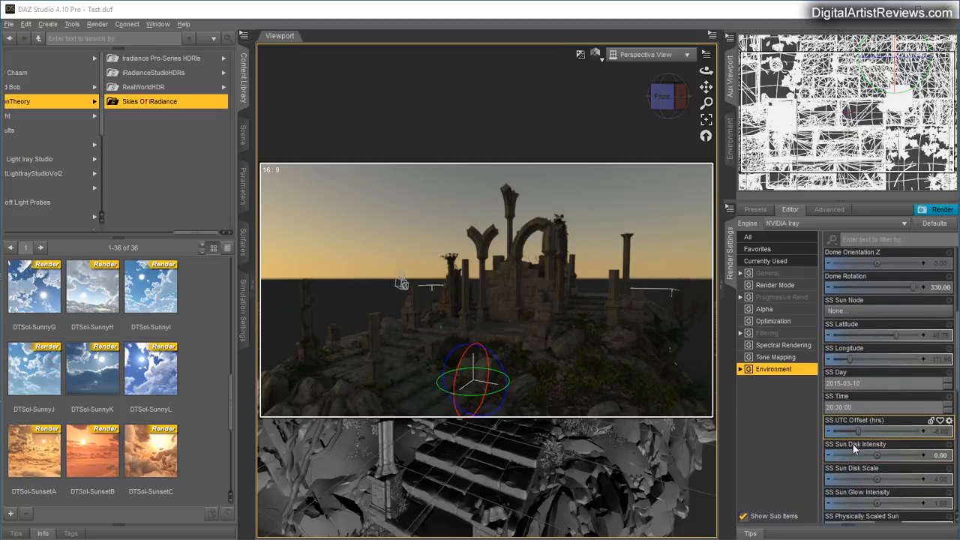
pyautogui.scroll(-3)
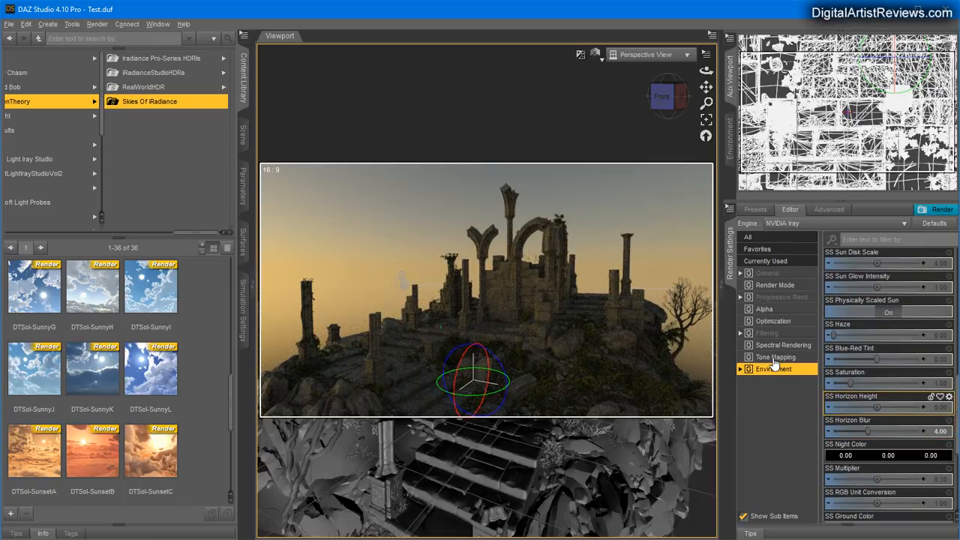
# - Set the tone-mapping white point to a warm orange colour
pyautogui.click(776, 356)
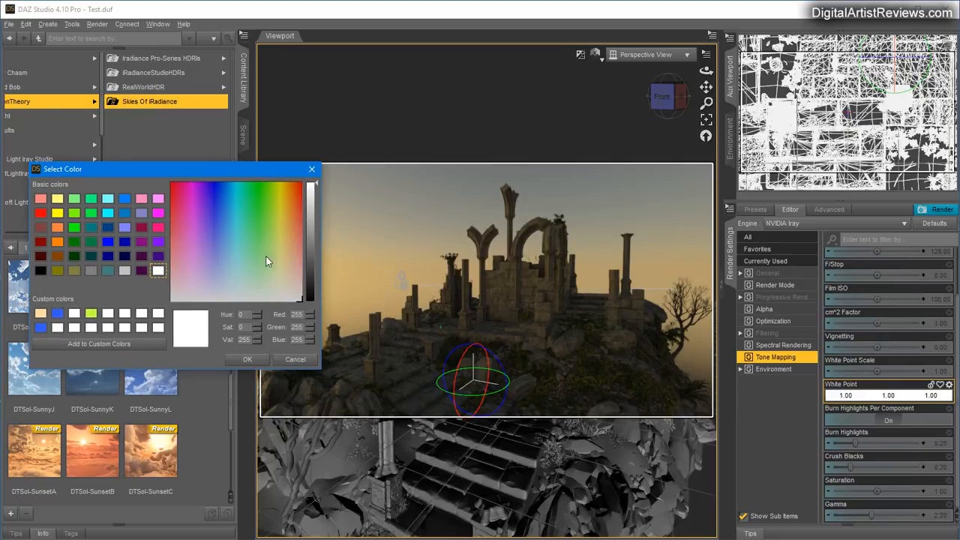
pyautogui.click(288, 246)
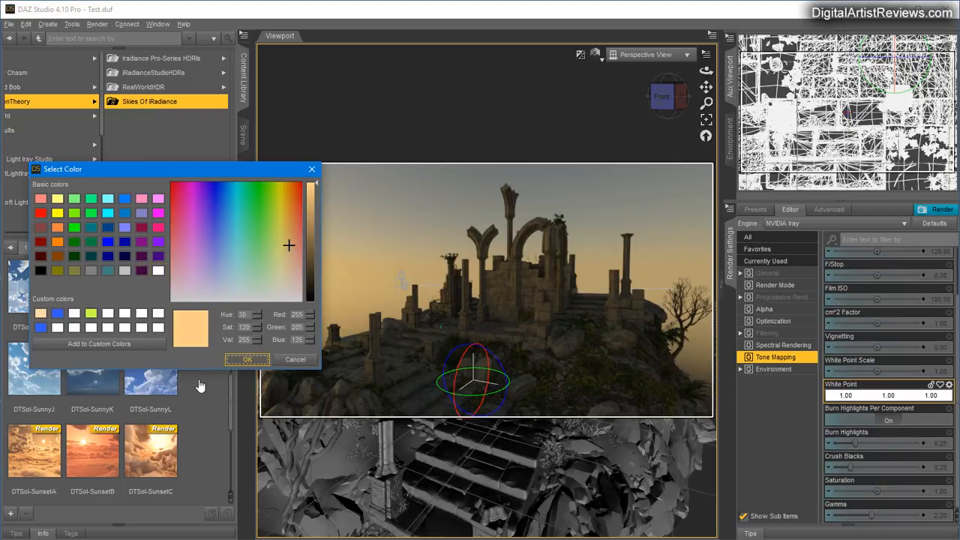
pyautogui.click(247, 359)
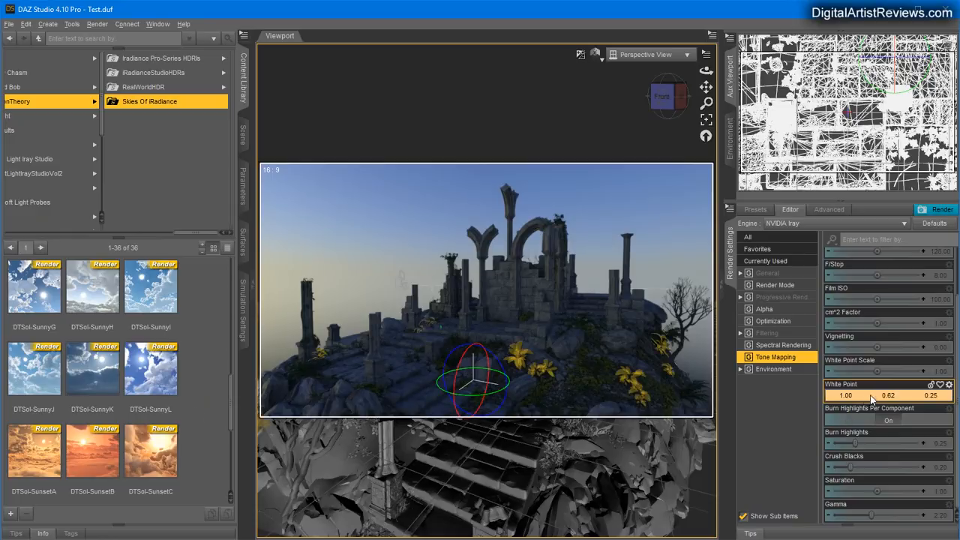
# - Change the white point again to a deeper orange (1.00, 0.35, 0.045)
pyautogui.click(939, 384)
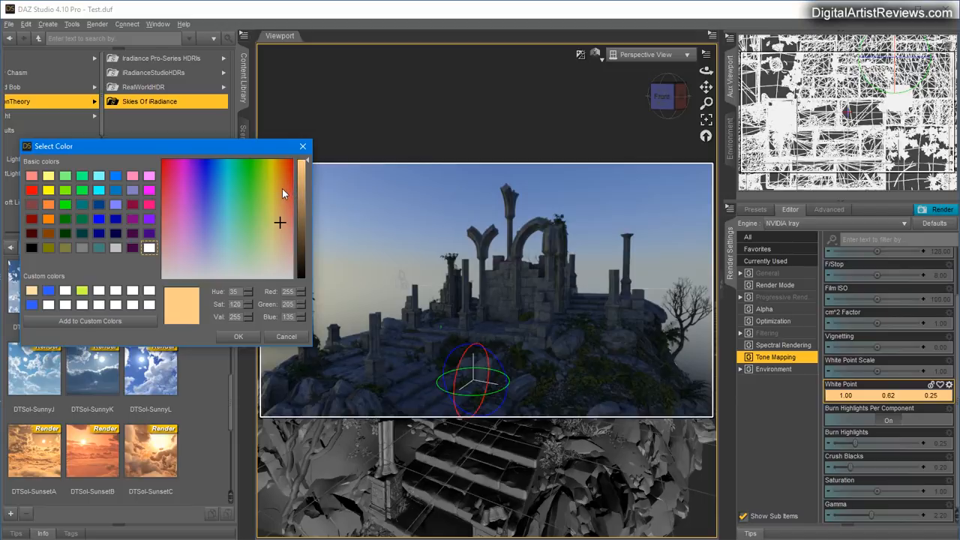
pyautogui.click(238, 336)
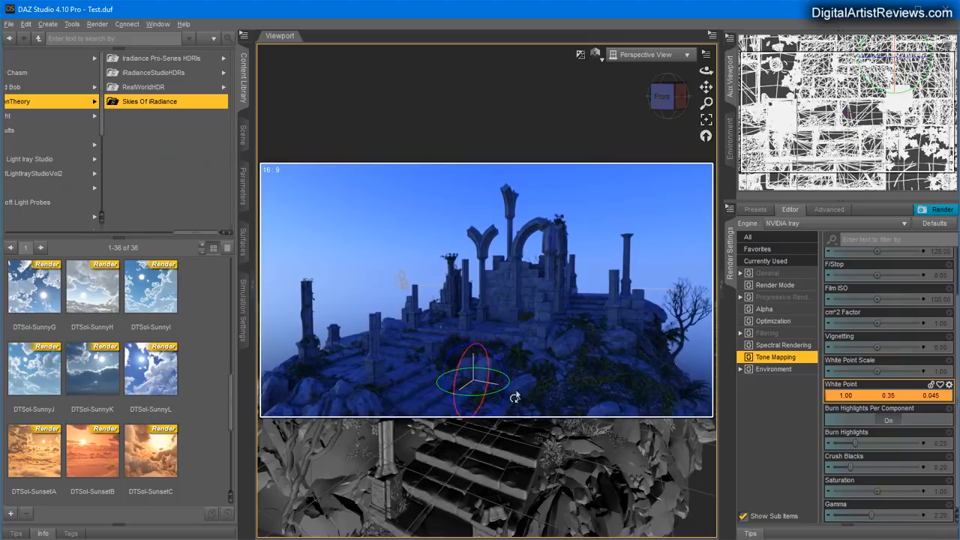
pyautogui.moveTo(913, 371)
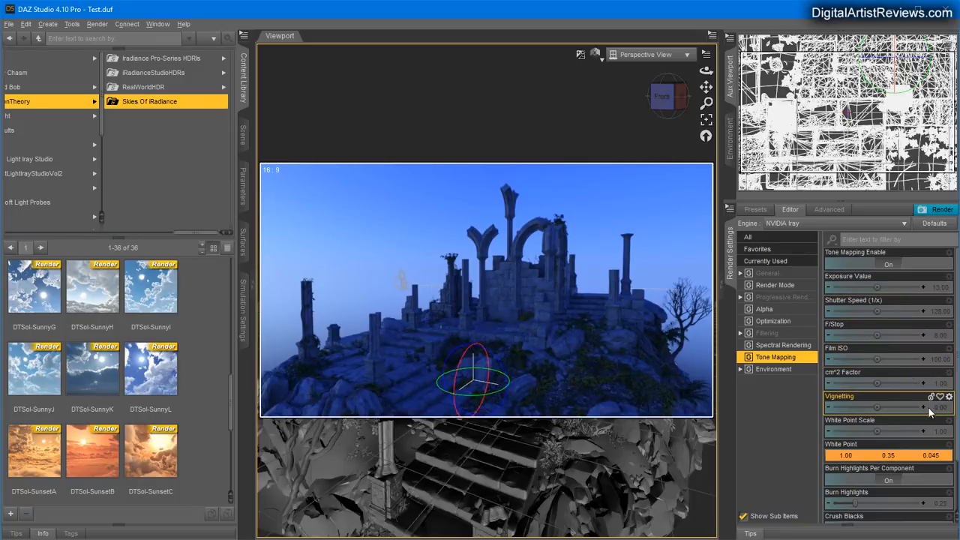
pyautogui.click(773, 368)
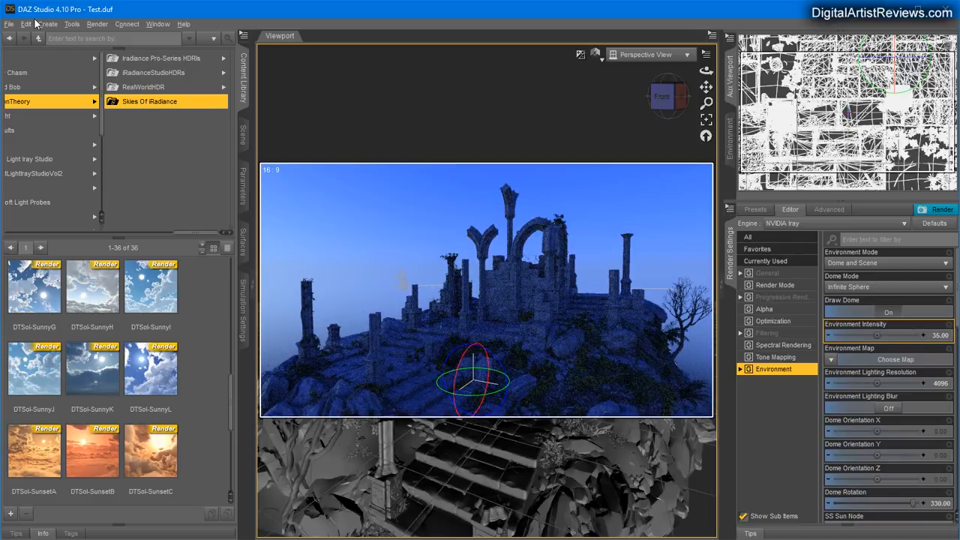
pyautogui.click(8, 24)
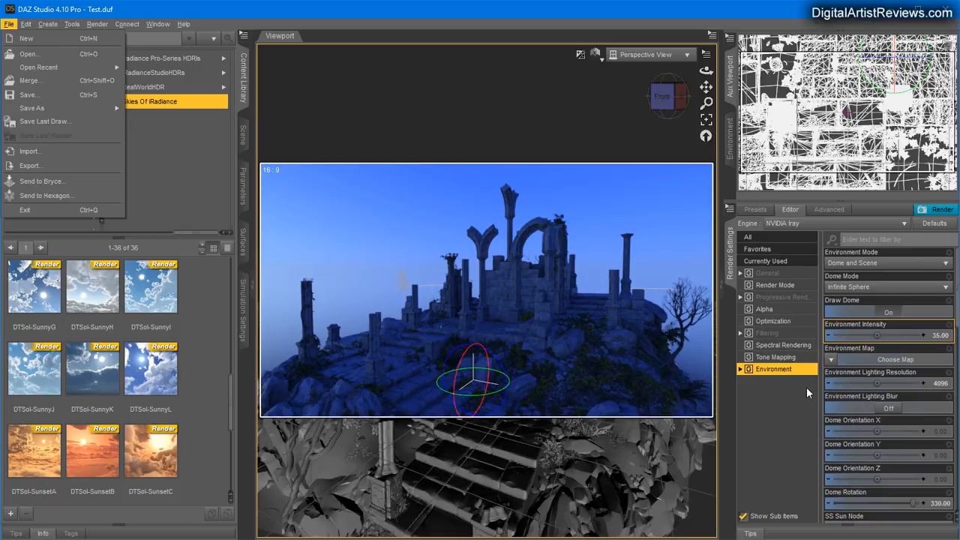
pyautogui.moveTo(879, 266)
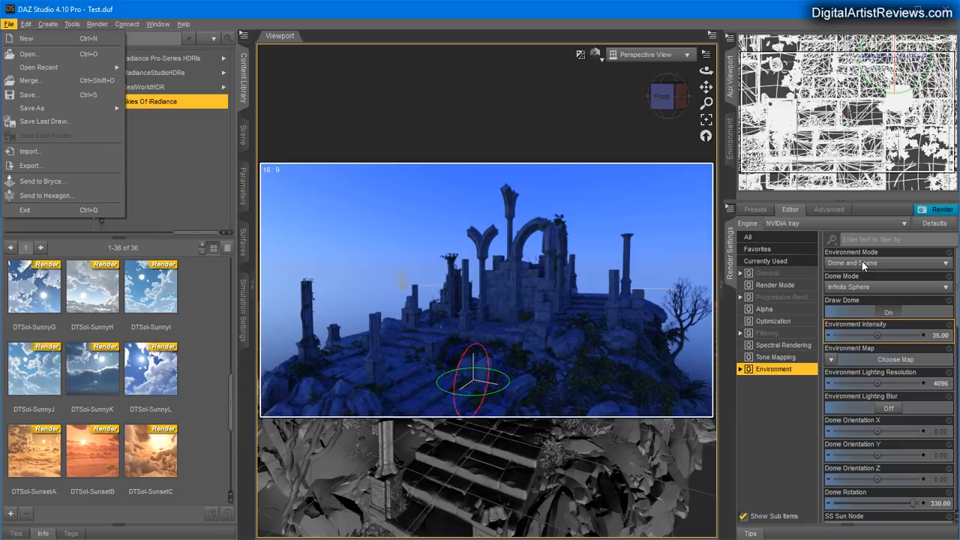
pyautogui.click(47, 23)
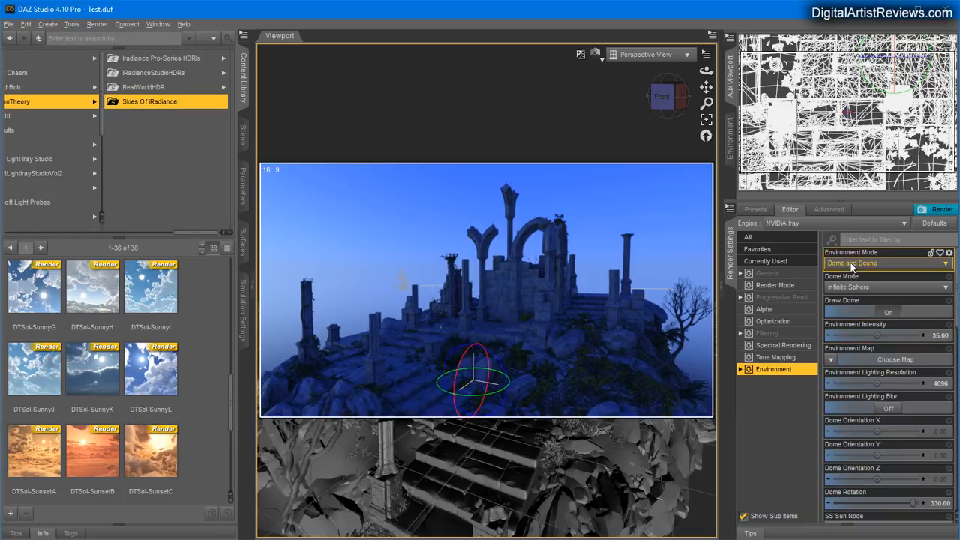
pyautogui.click(887, 263)
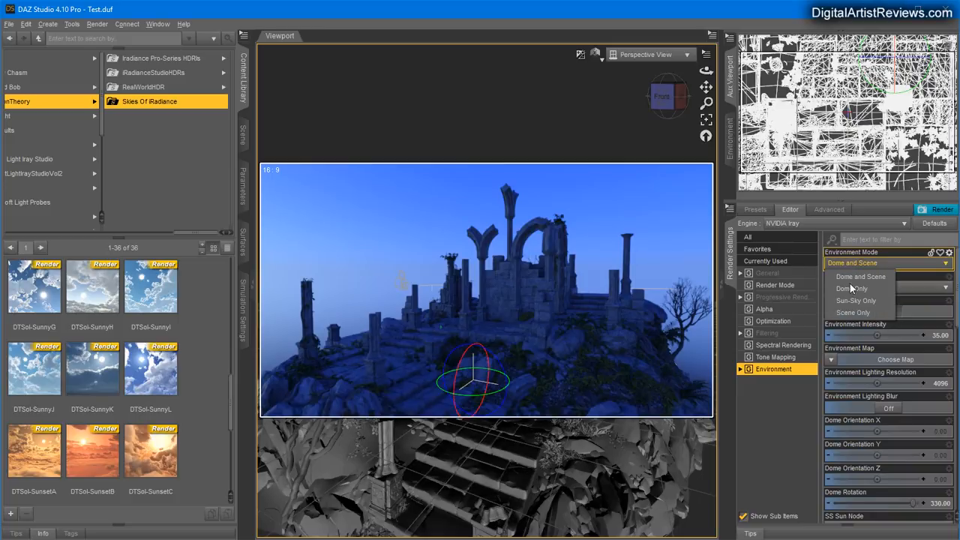
pyautogui.click(851, 288)
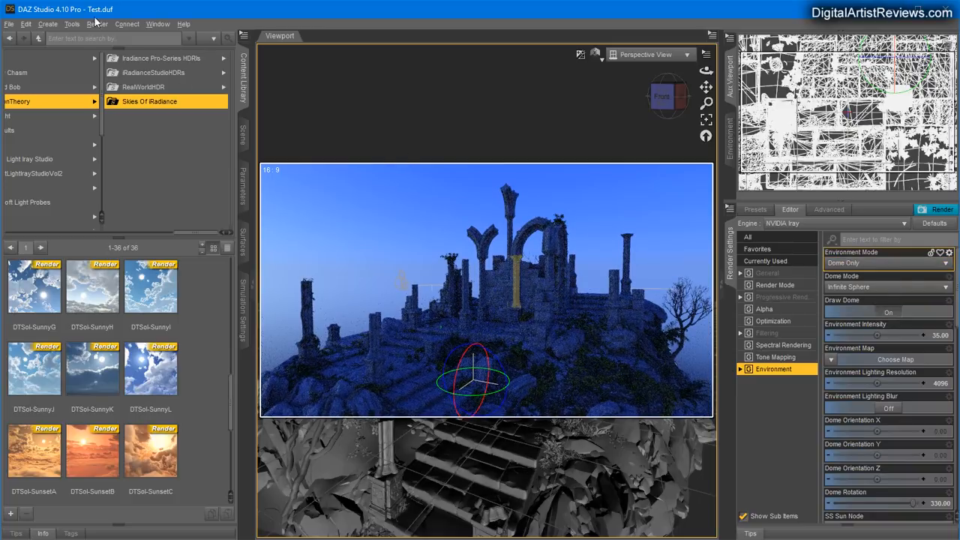
pyautogui.click(47, 24)
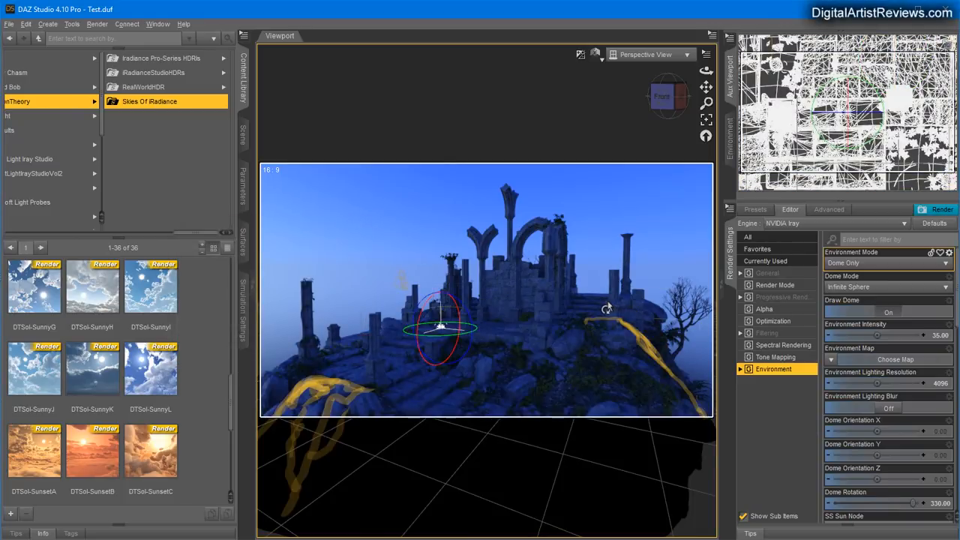
pyautogui.click(884, 262)
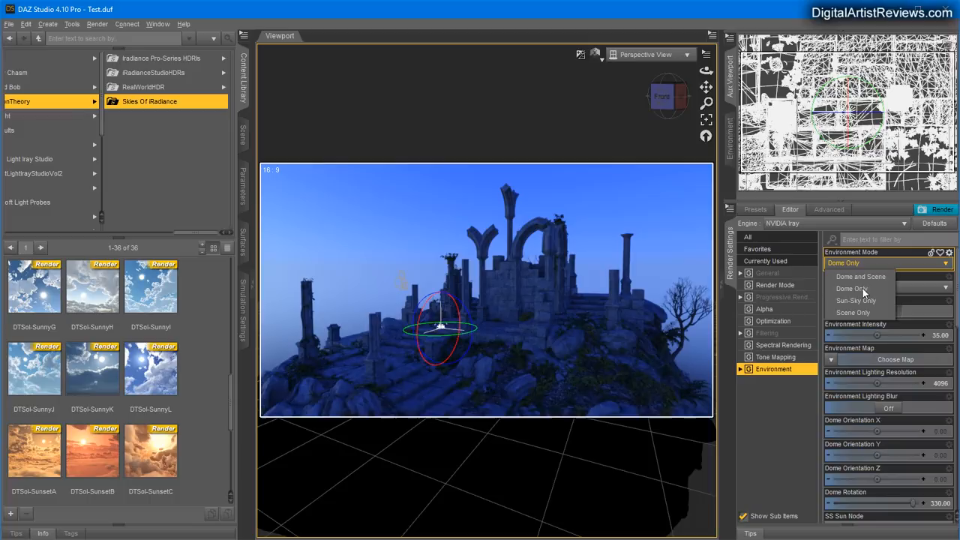
pyautogui.click(860, 276)
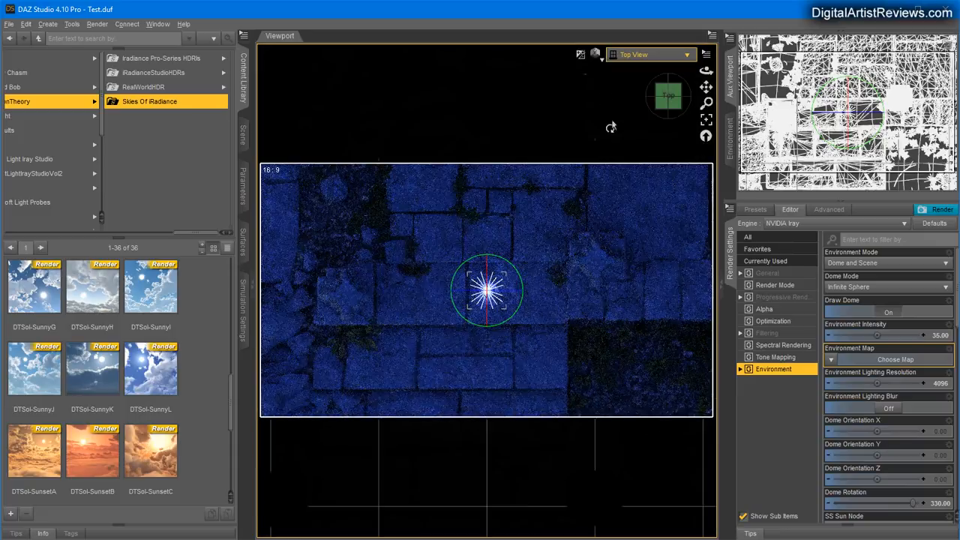
# - Create DistantLight 1 with default settings and tilt it to -41.96 degrees on X Rotate
pyautogui.click(581, 54)
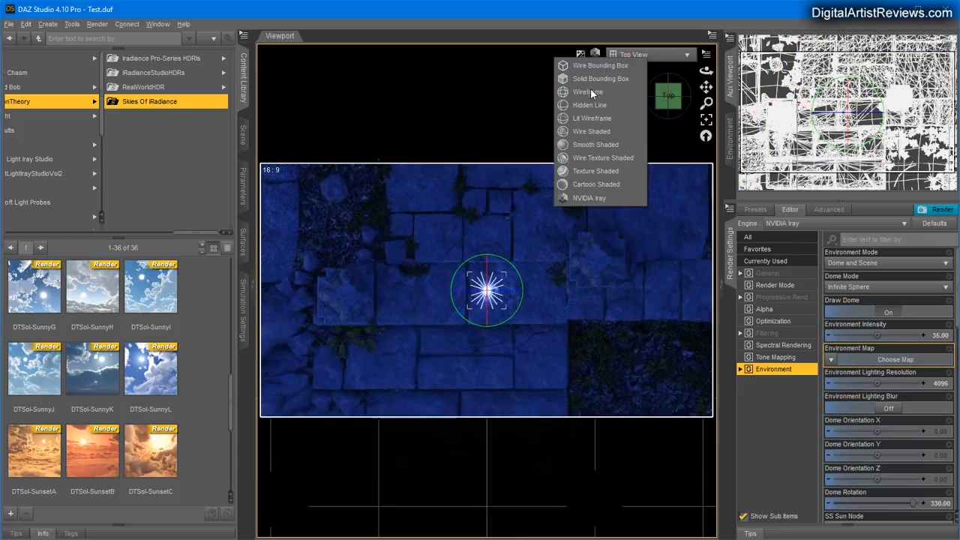
pyautogui.click(587, 91)
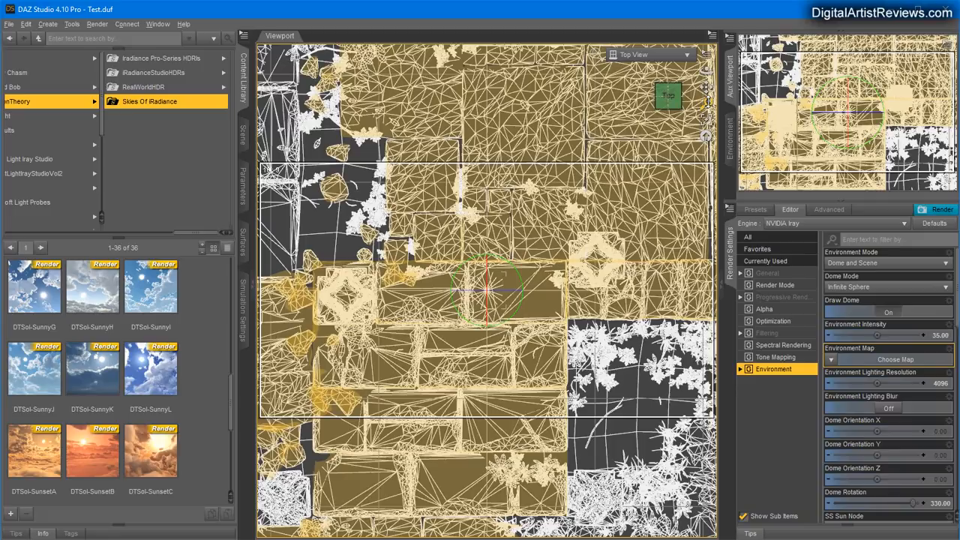
pyautogui.moveTo(599, 70)
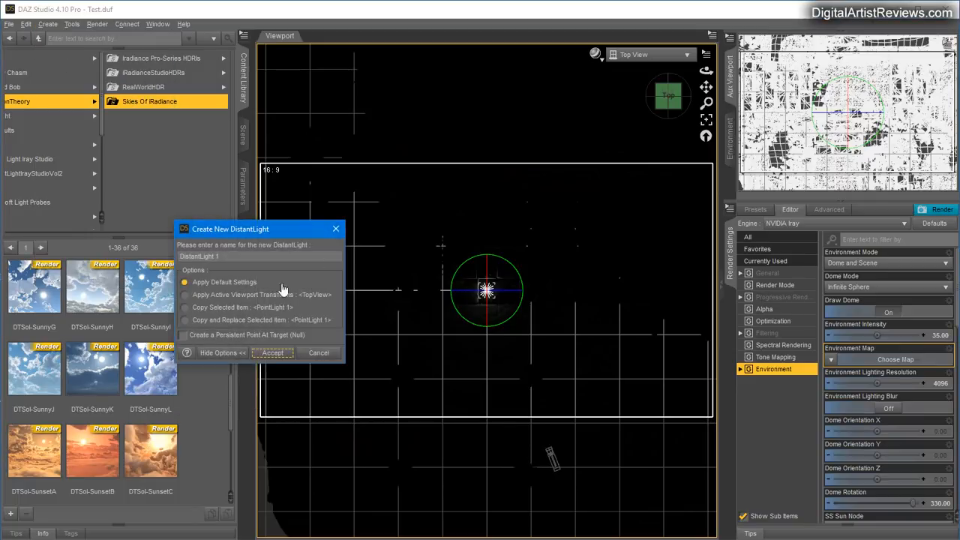
pyautogui.click(272, 352)
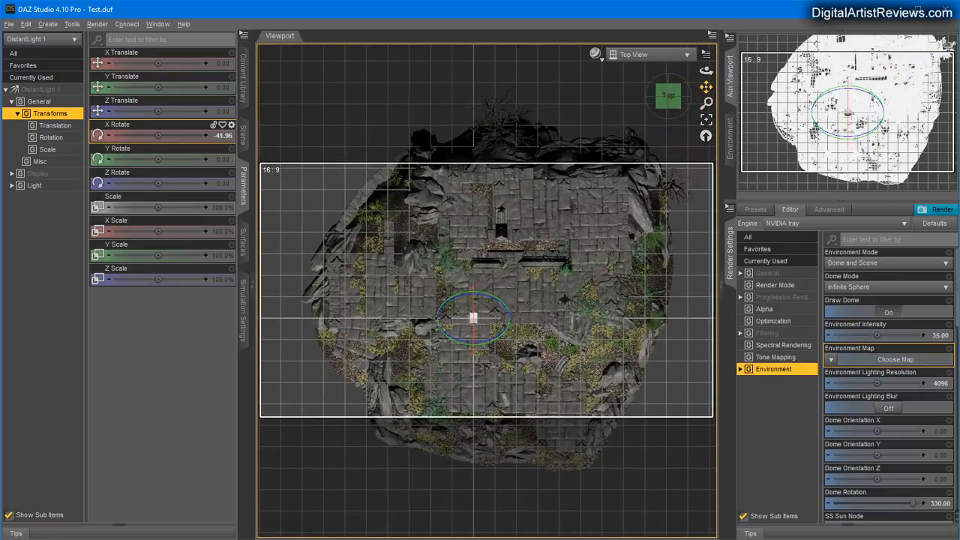
# - Move PointLight 1 beside the arch at X 565.54, Y 170.24, Z -411.12
pyautogui.click(243, 135)
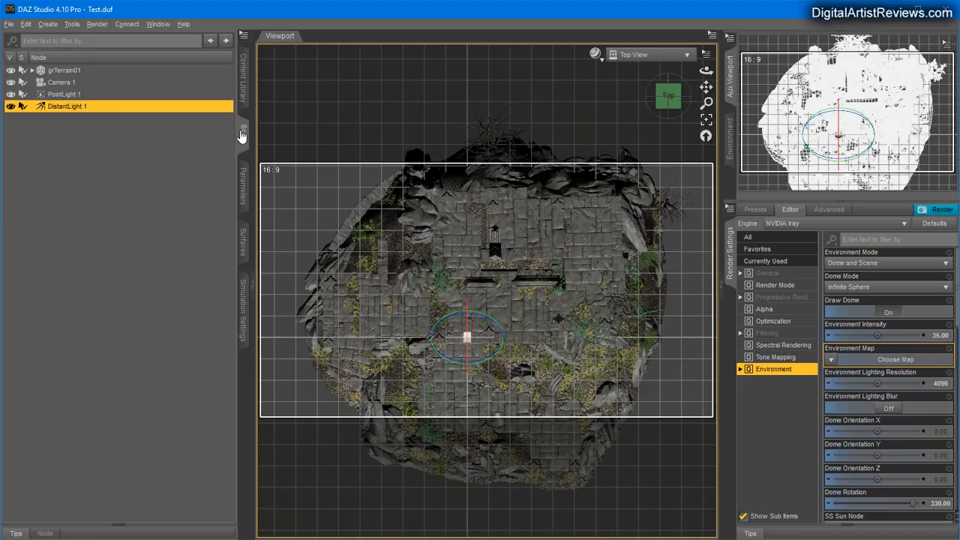
pyautogui.click(64, 94)
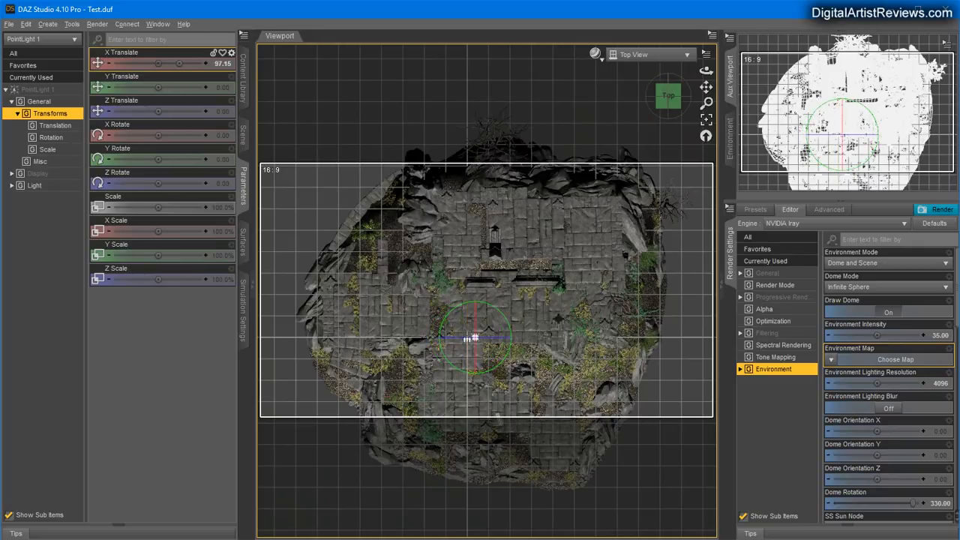
pyautogui.moveTo(476, 337); pyautogui.dragTo(585, 337)
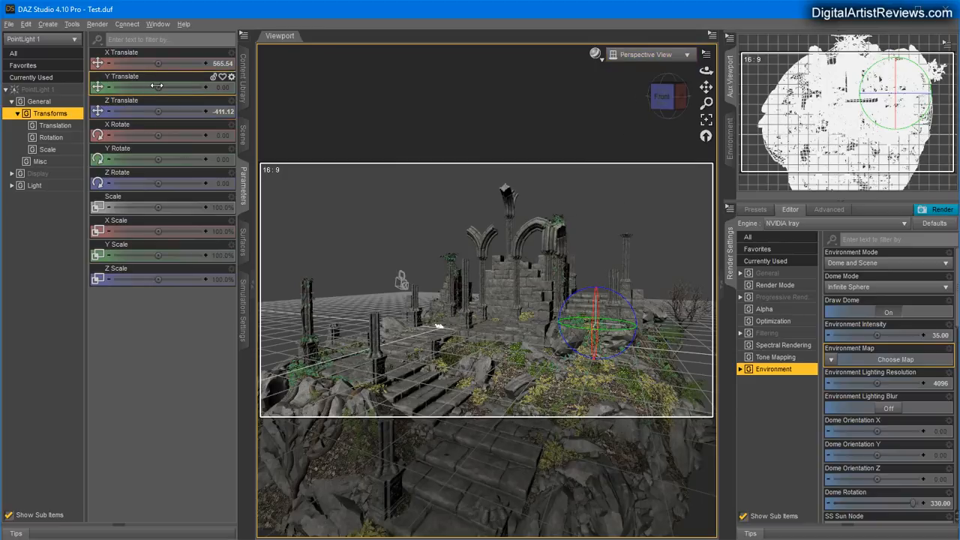
pyautogui.moveTo(157, 87); pyautogui.dragTo(179, 87)
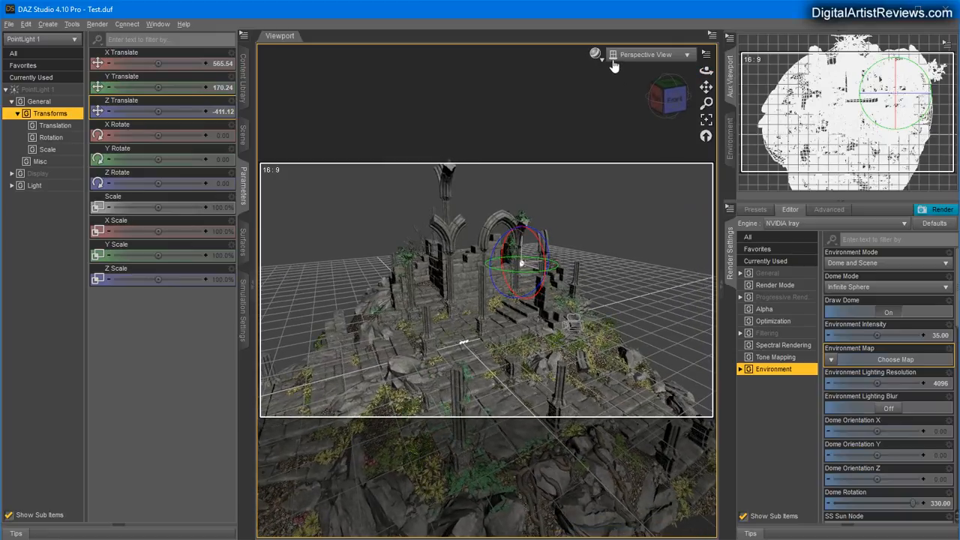
# - View the ruins through Camera 1 and bring up the point light's light properties
pyautogui.click(649, 54)
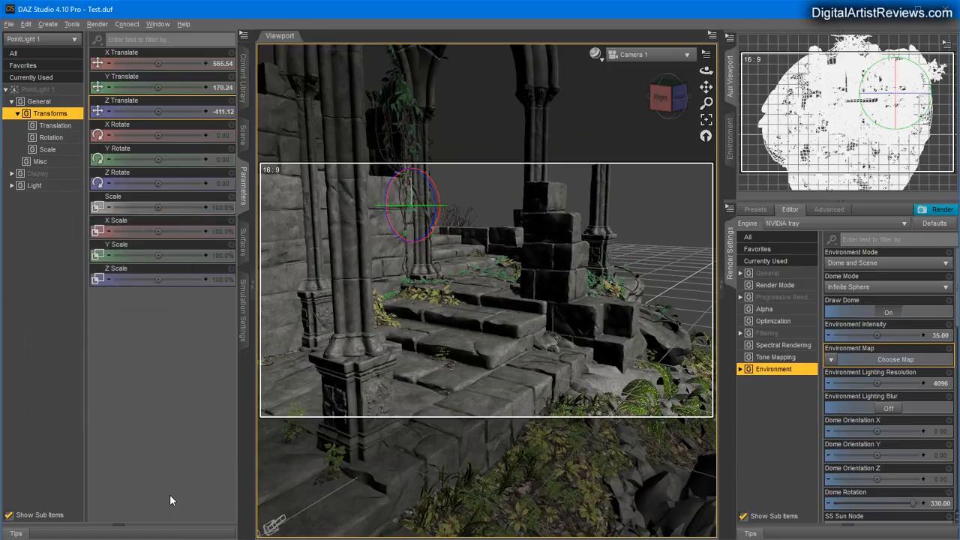
pyautogui.moveTo(178, 437)
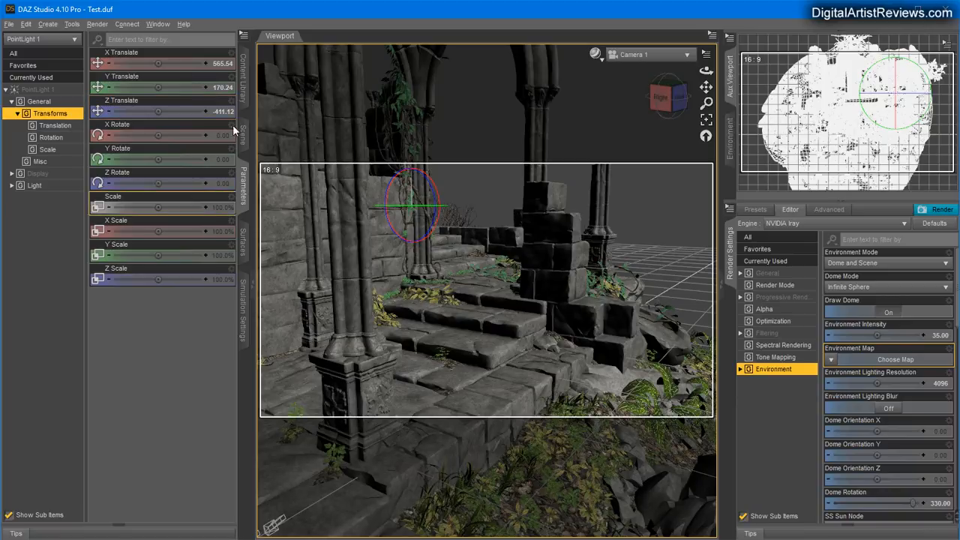
pyautogui.click(243, 135)
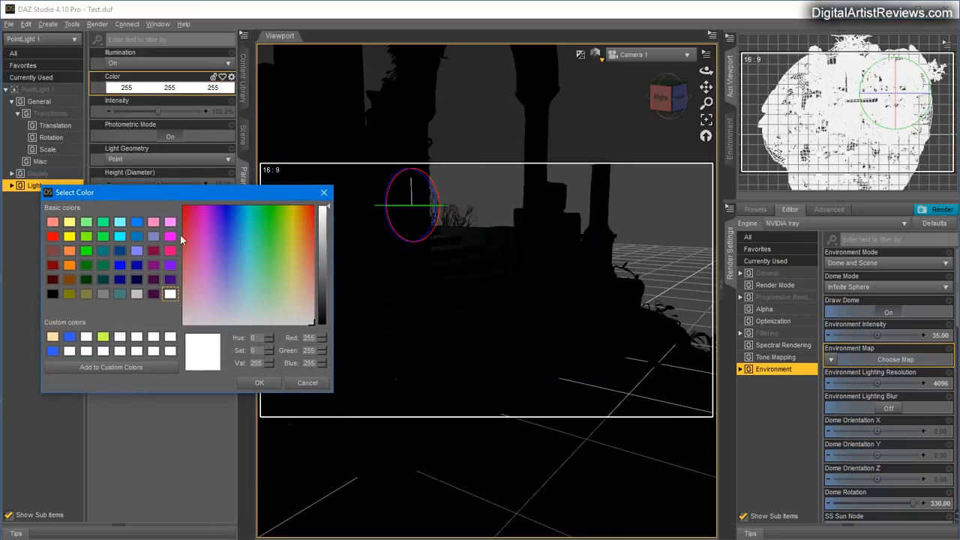
# - Change PointLight 1's colour from white to warm orange 255, 211, 134
pyautogui.click(298, 269)
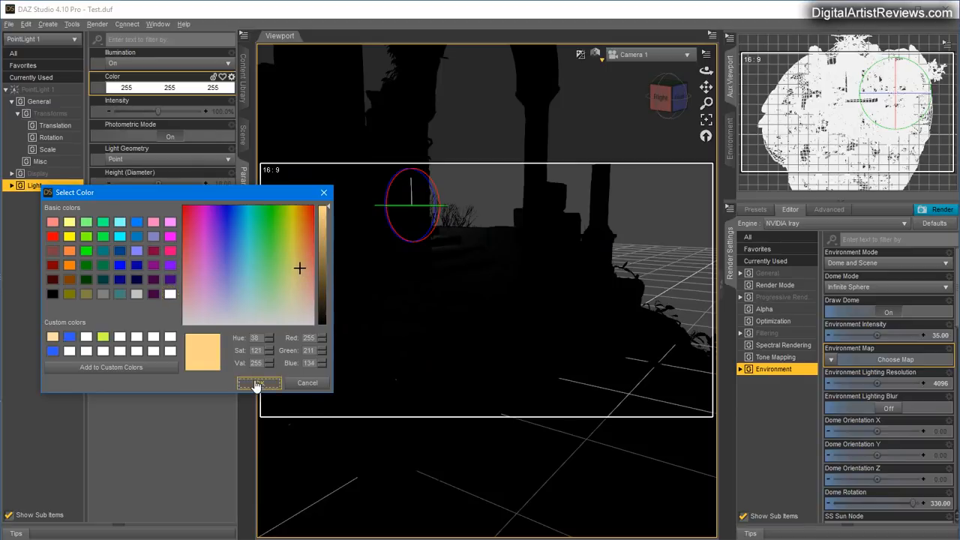
pyautogui.click(259, 383)
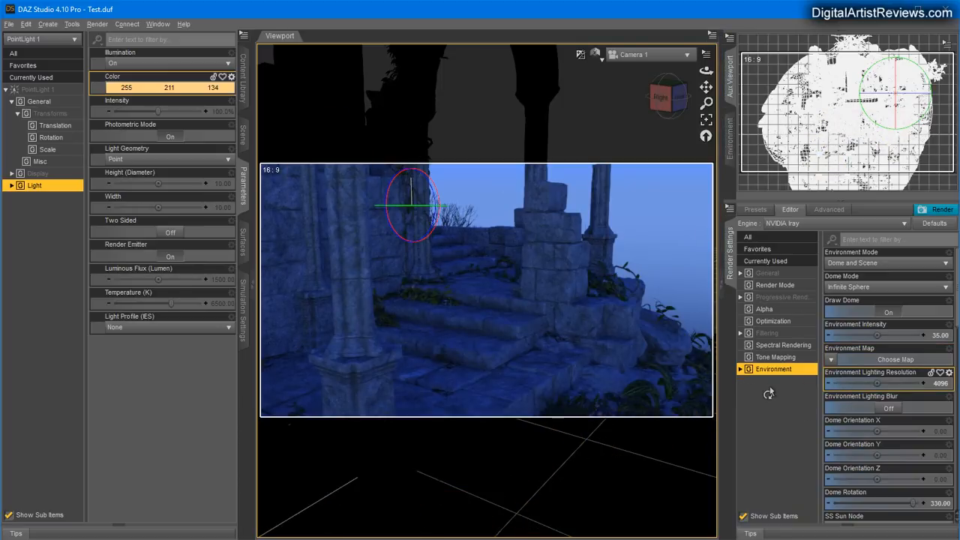
# - In Environment settings, set SS Sun Disk Intensity to 0 and Environment Intensity to 45
pyautogui.click(775, 356)
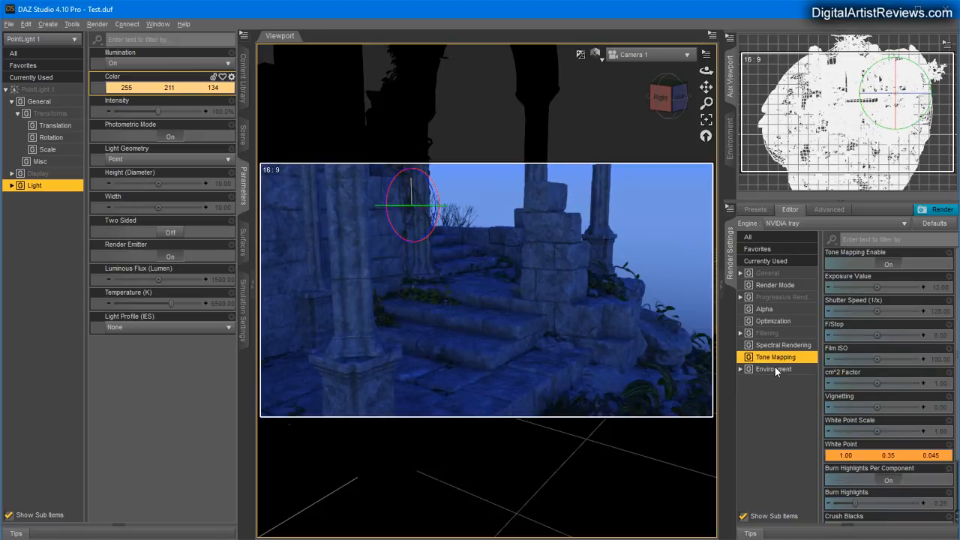
pyautogui.click(773, 368)
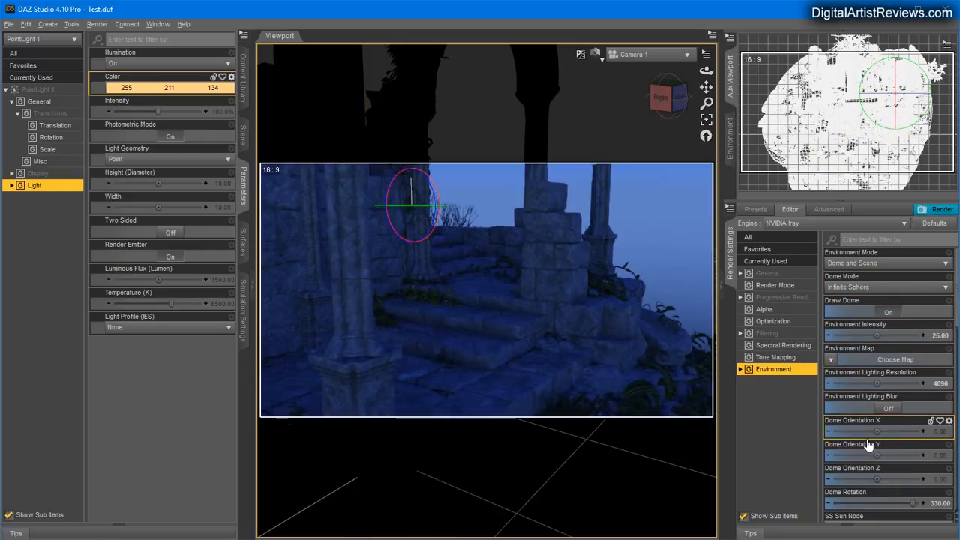
pyautogui.scroll(-3)
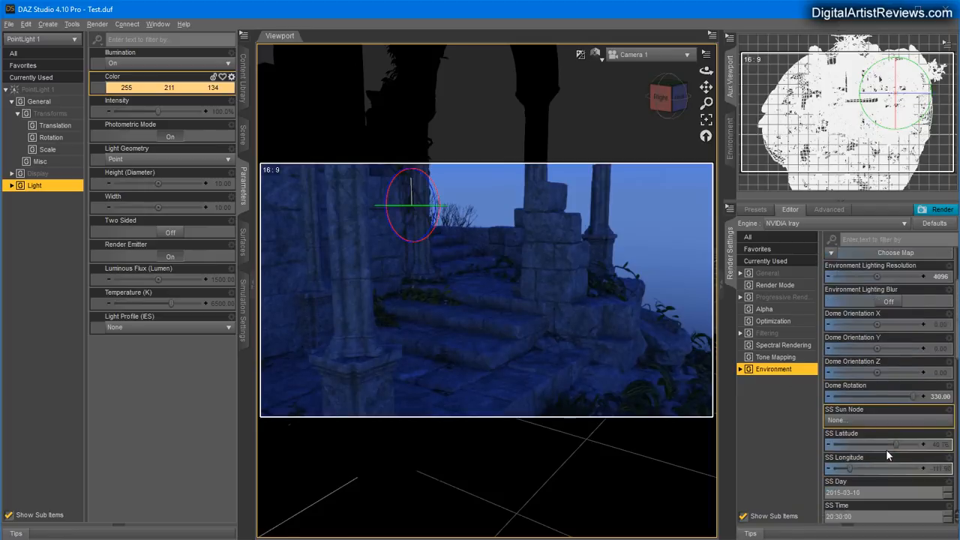
pyautogui.scroll(-3)
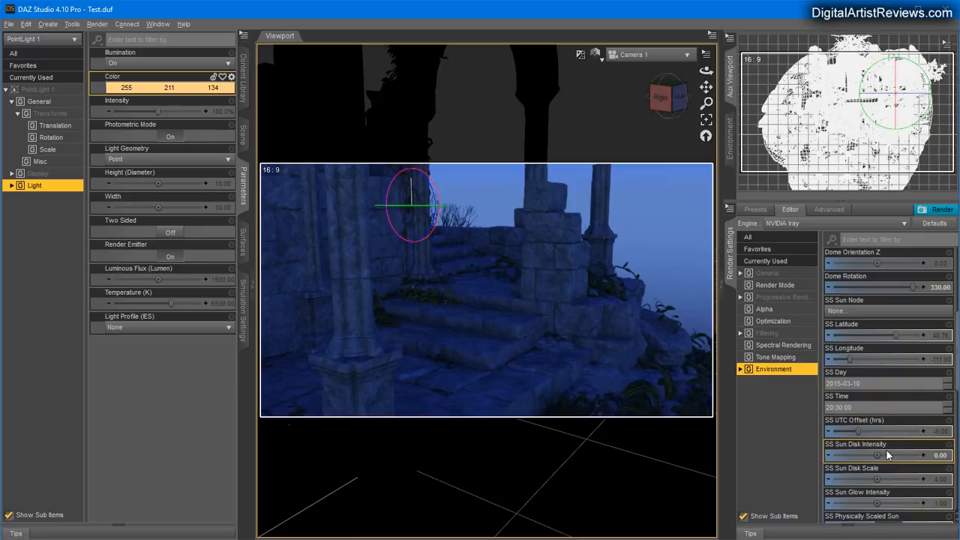
pyautogui.scroll(-3)
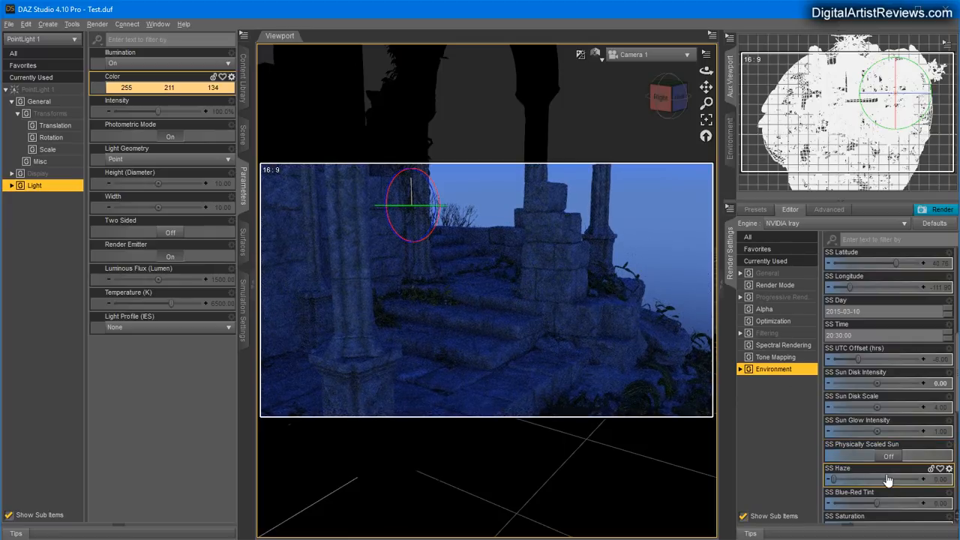
pyautogui.scroll(-3)
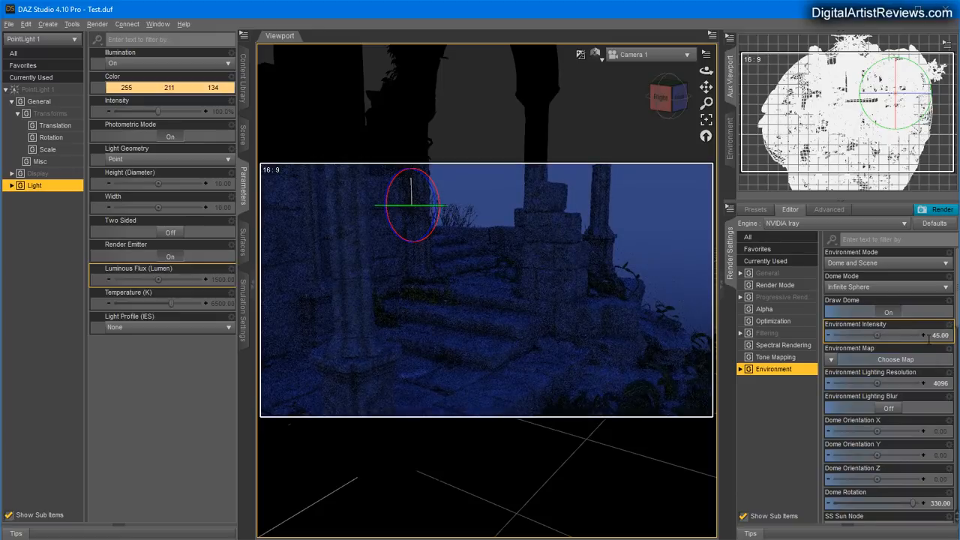
# - Set Environment Intensity to 40 and Dome Rotation to 120
pyautogui.click(887, 335)
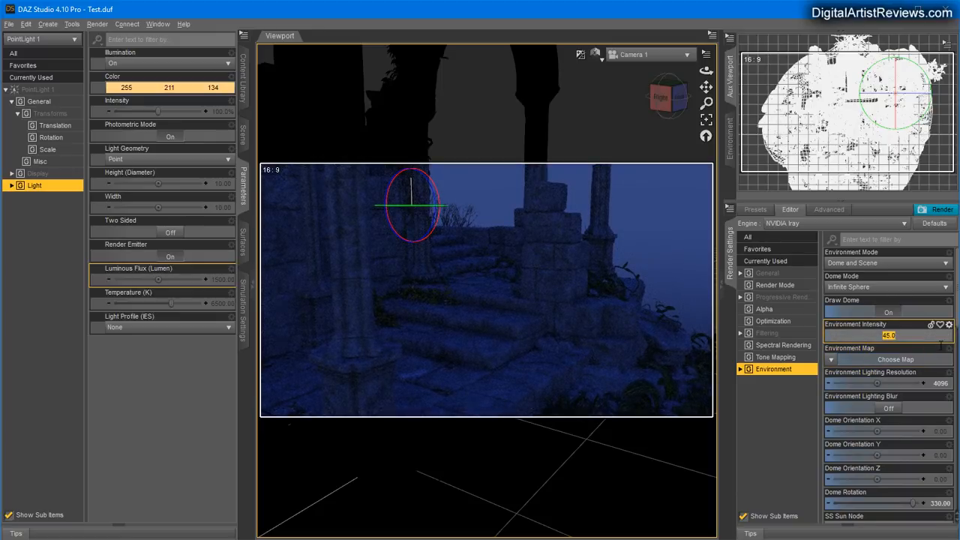
pyautogui.write('35.00')
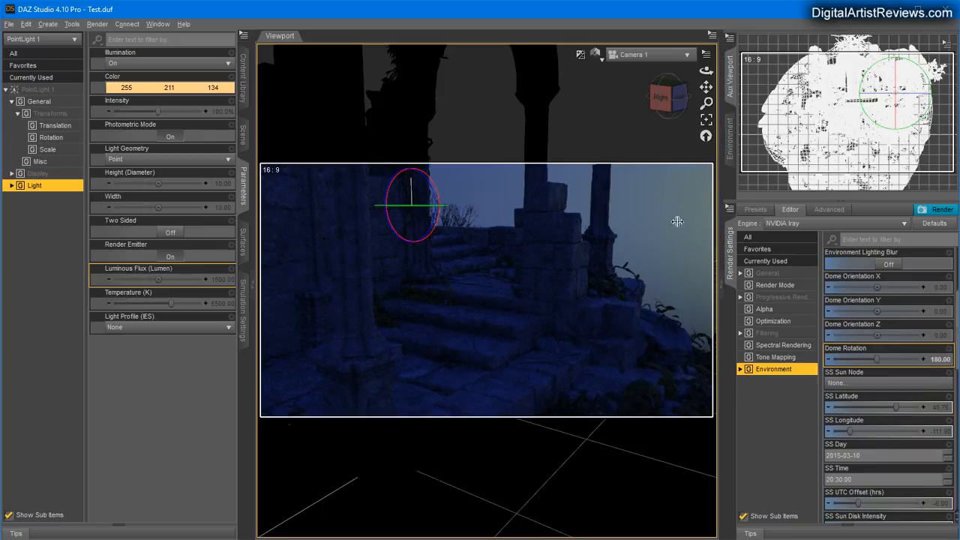
pyautogui.moveTo(913, 385)
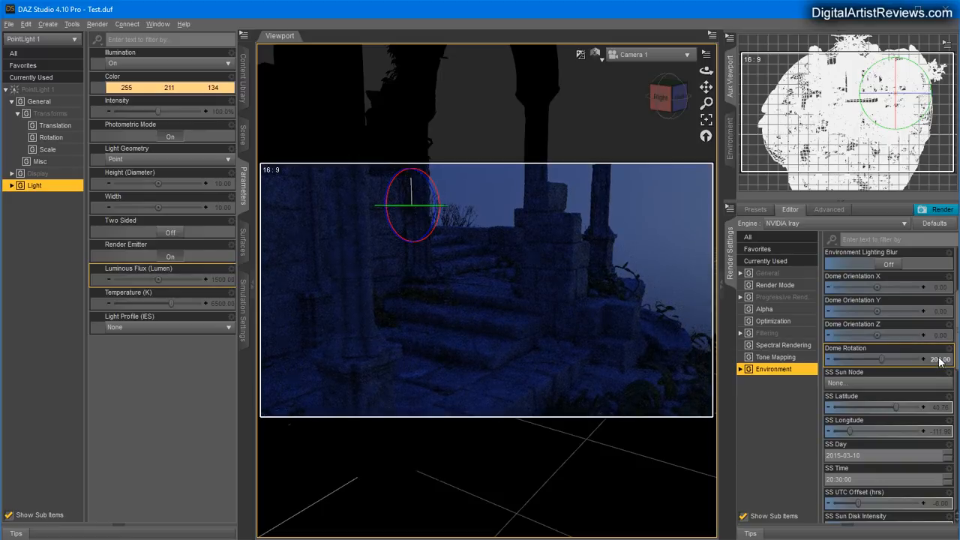
pyautogui.click(888, 359)
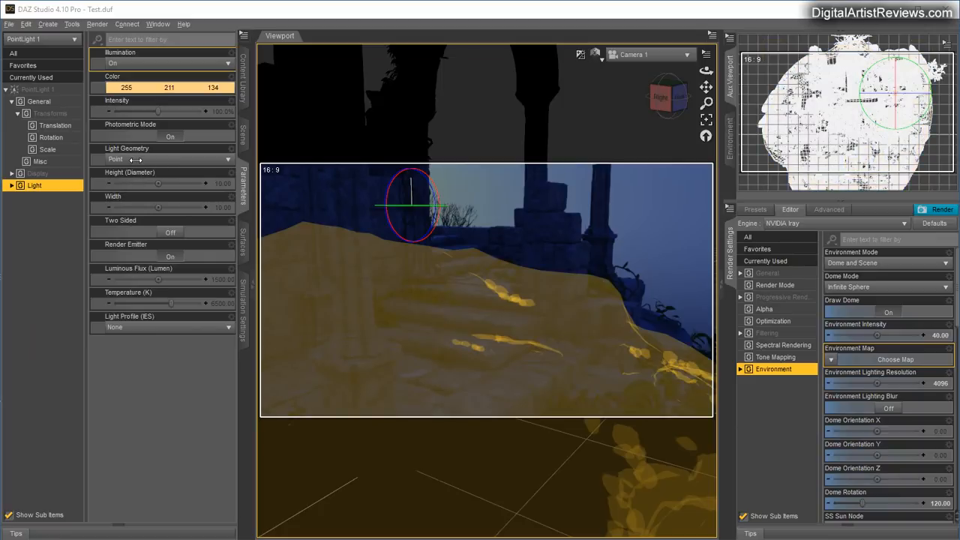
# - Make PointLight 1 a 40-wide sphere emitter with luminous flux 1500
pyautogui.click(161, 159)
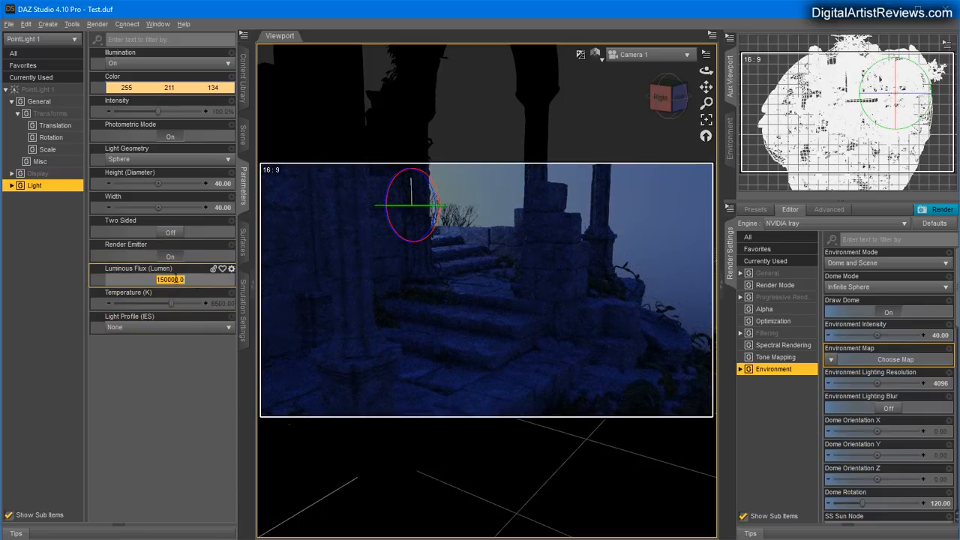
pyautogui.write('1500')
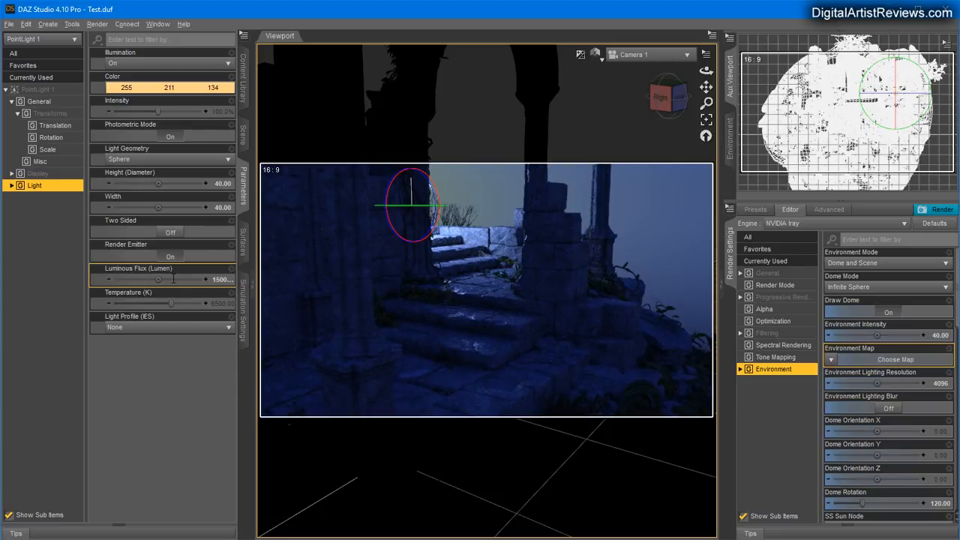
# - Set the point light colour to orange 255, 151, 66 and Dome Rotation to 80
pyautogui.click(169, 87)
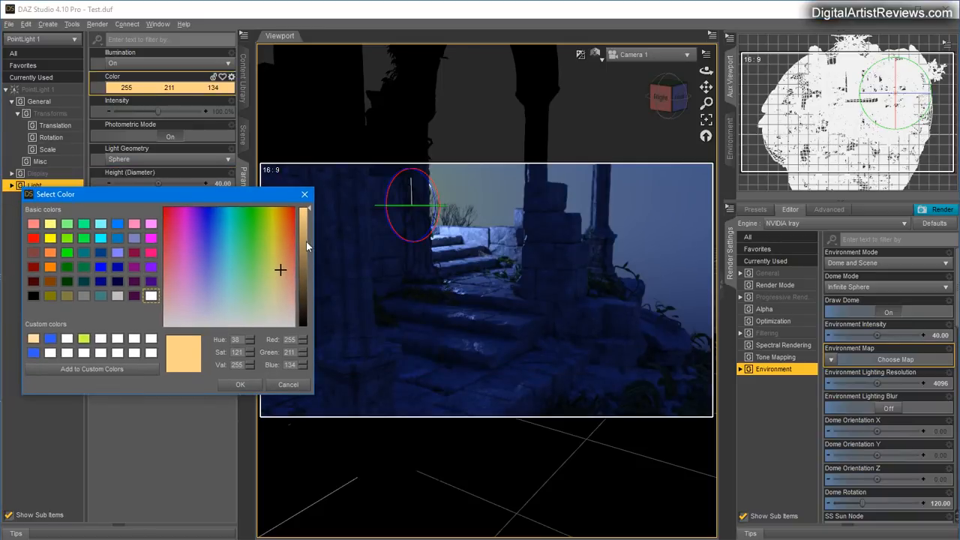
pyautogui.click(285, 239)
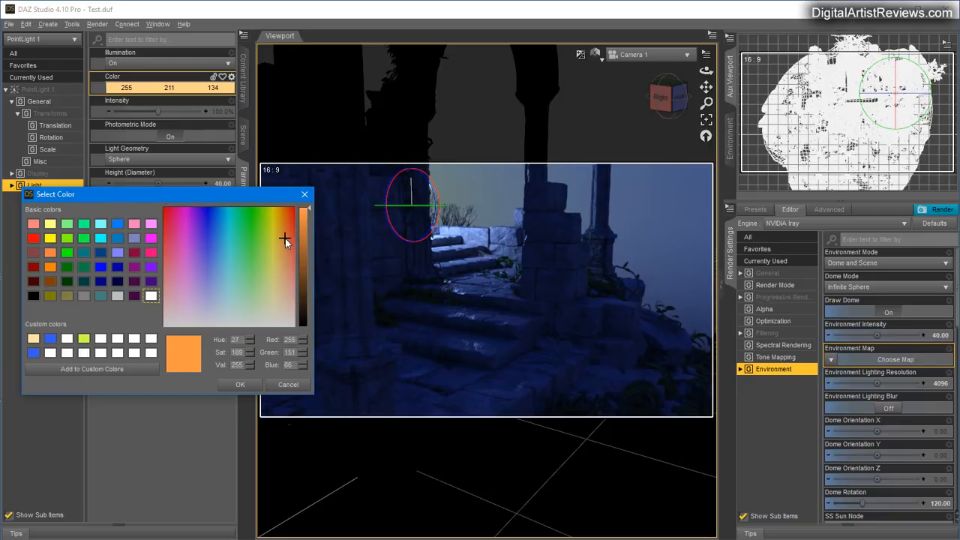
pyautogui.click(240, 384)
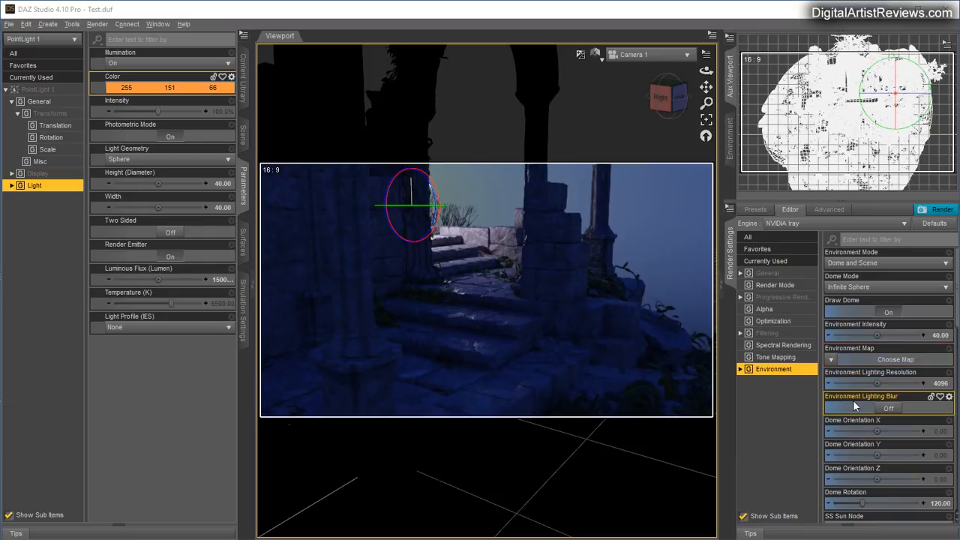
pyautogui.scroll(-3)
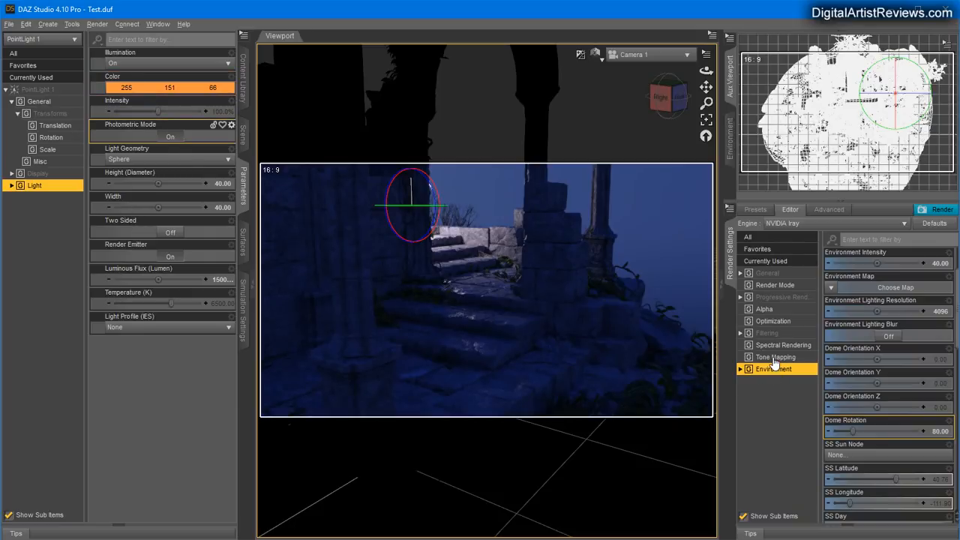
# - Set the tone-mapping white point to a lighter orange, 1.00, 0.40, 0.082
pyautogui.click(776, 356)
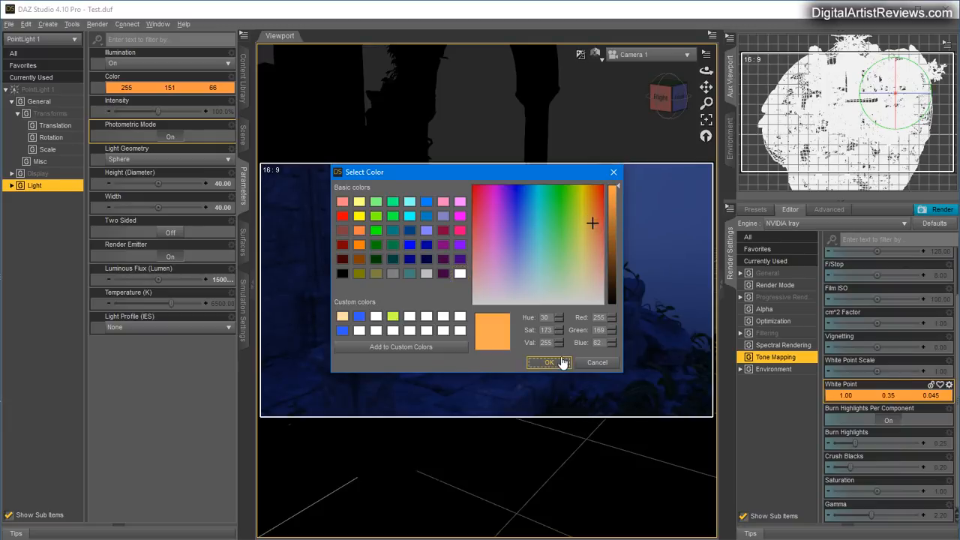
pyautogui.click(549, 362)
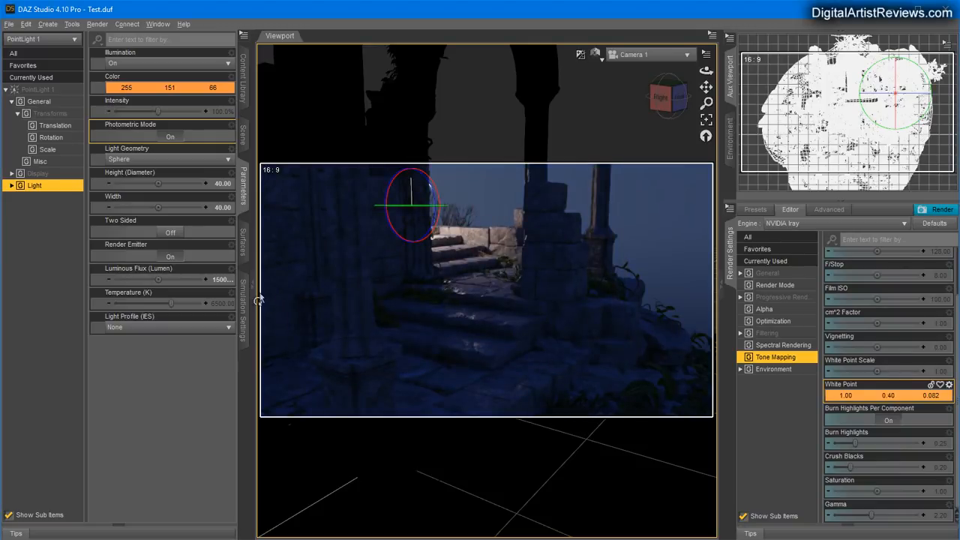
pyautogui.click(152, 87)
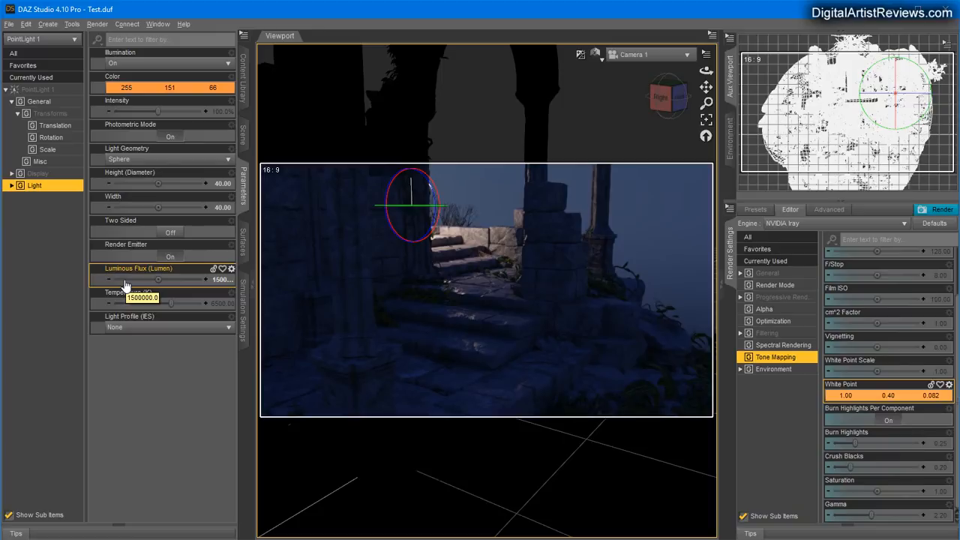
pyautogui.moveTo(162, 203)
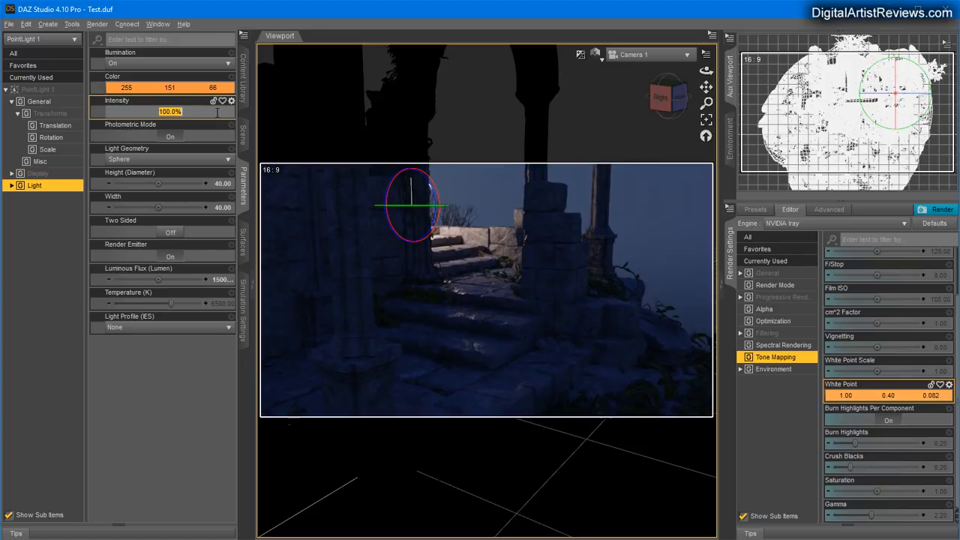
# - Dim PointLight 1 to 80% intensity and raise its Y Translate to 500
pyautogui.moveTo(195, 111); pyautogui.dragTo(150, 111)
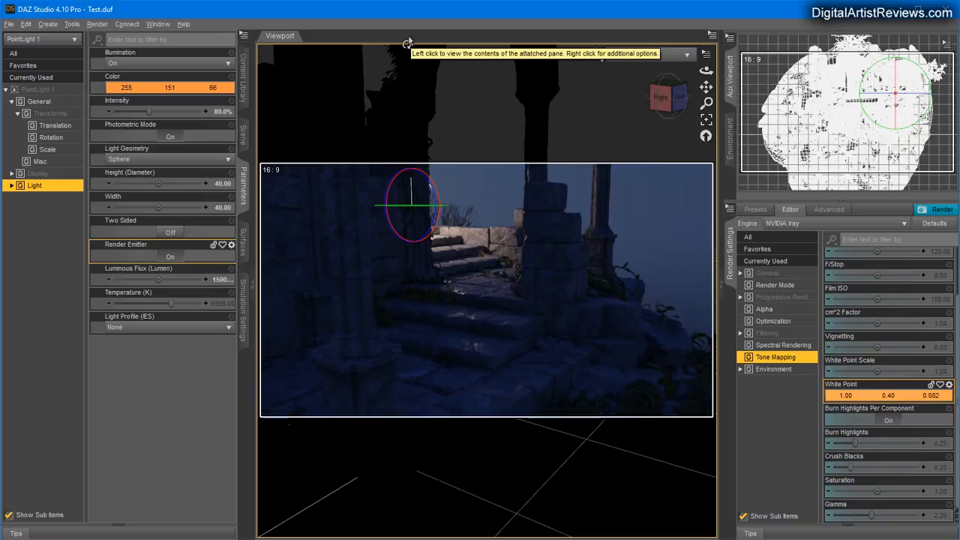
pyautogui.moveTo(384, 189)
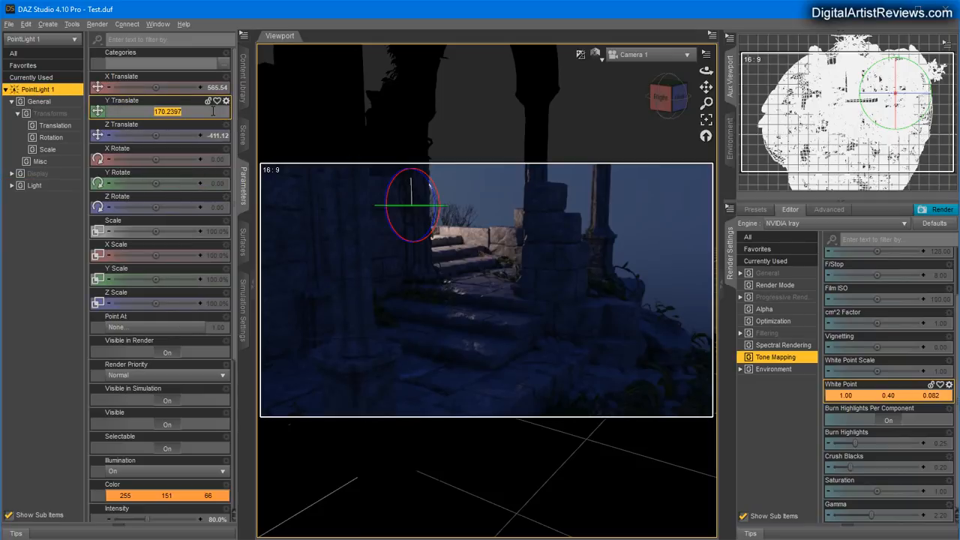
pyautogui.write('500.00')
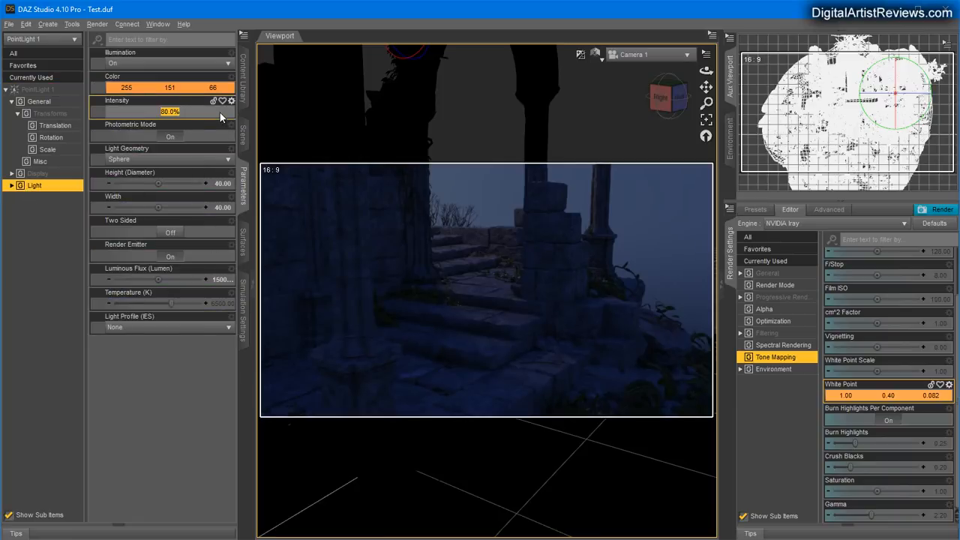
# - Raise PointLight 1 to 200% intensity and its luminous flux to about 4.5 million lumen
pyautogui.moveTo(169, 111); pyautogui.dragTo(207, 111)
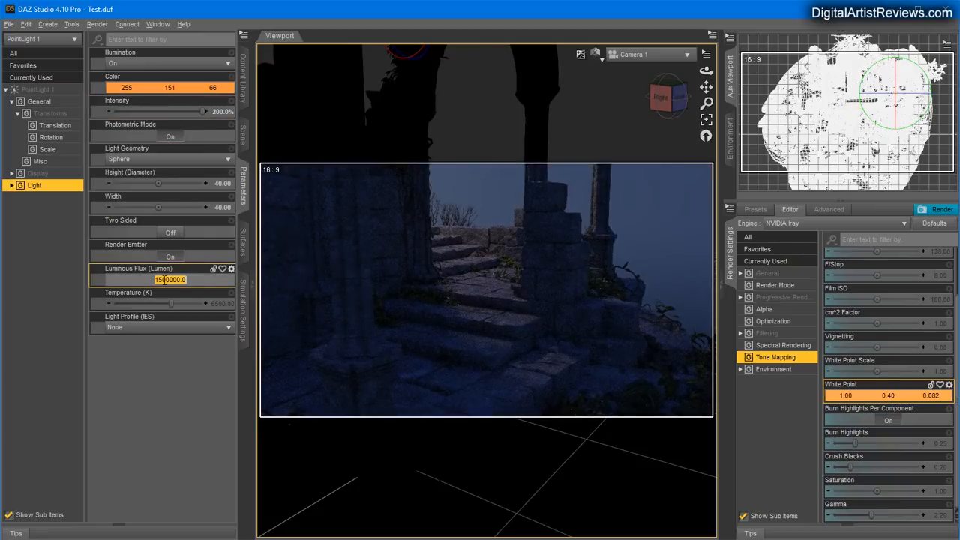
pyautogui.write('600000.0')
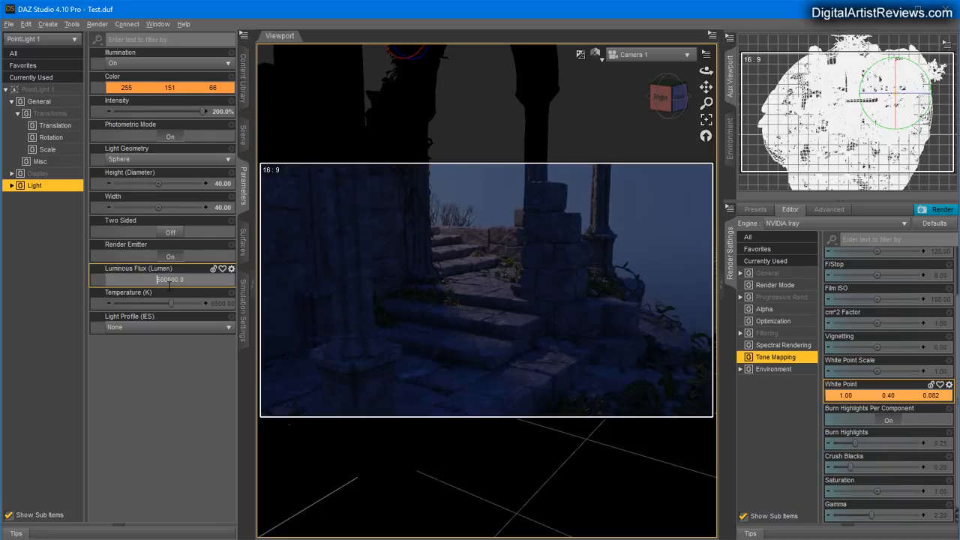
pyautogui.write('3500...')
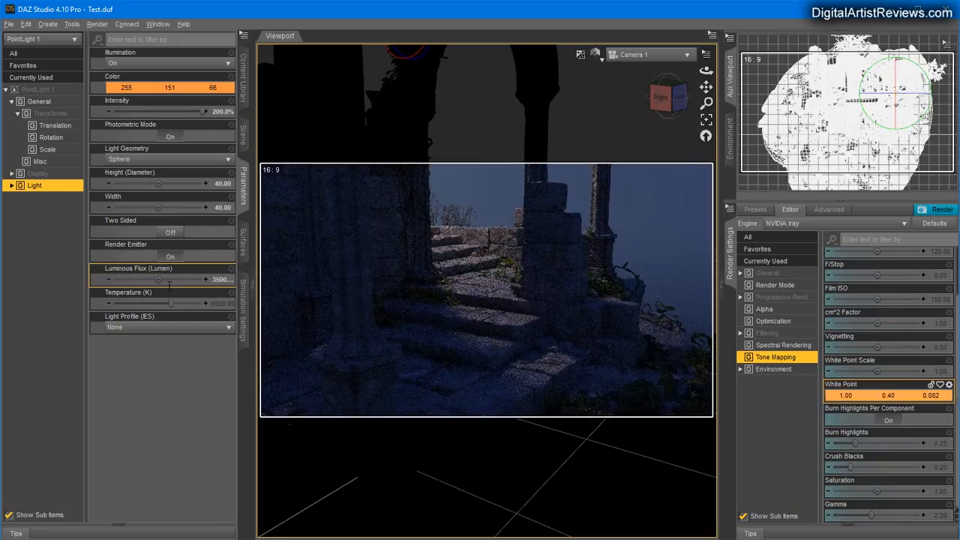
pyautogui.click(170, 255)
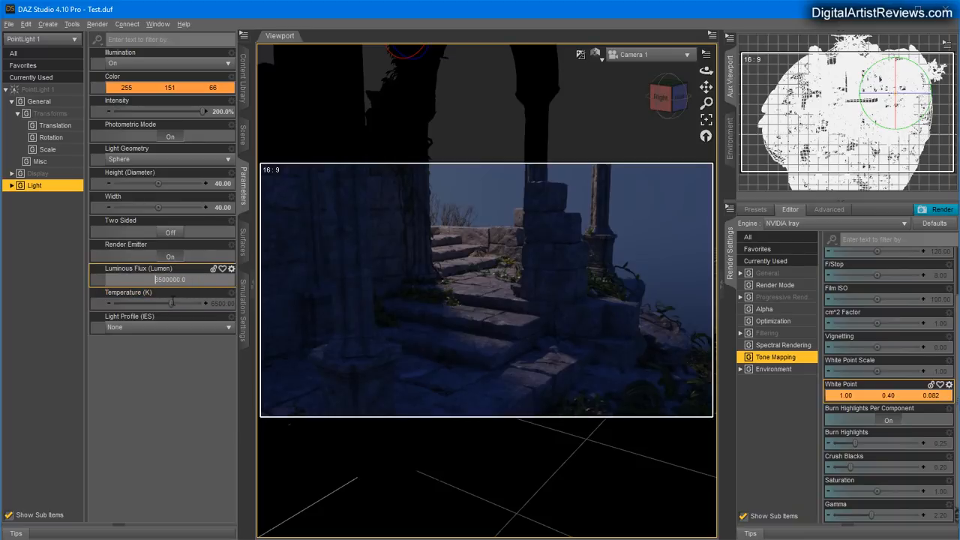
pyautogui.write('4500...')
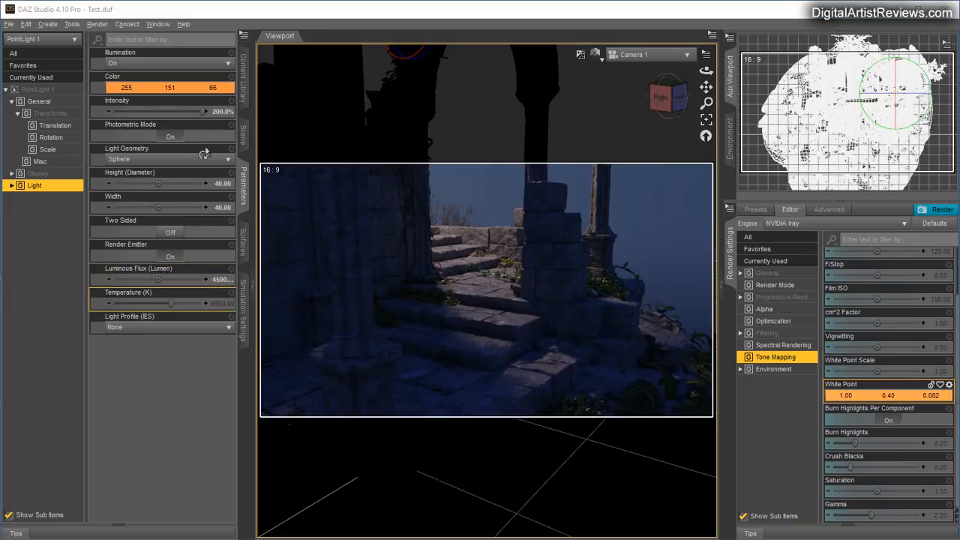
# - Select PointLight 1 in the Scene pane and lower its Y Translate to 400
pyautogui.click(243, 131)
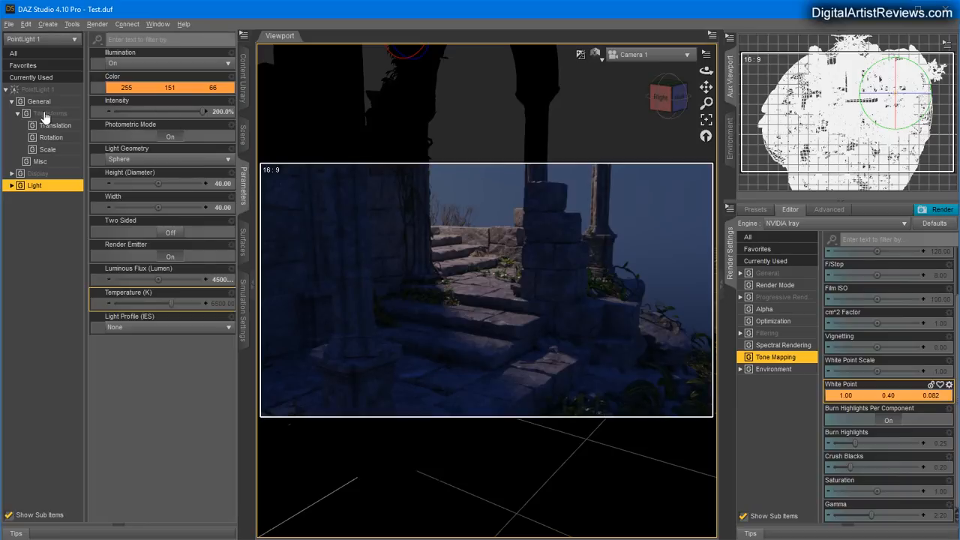
pyautogui.click(243, 137)
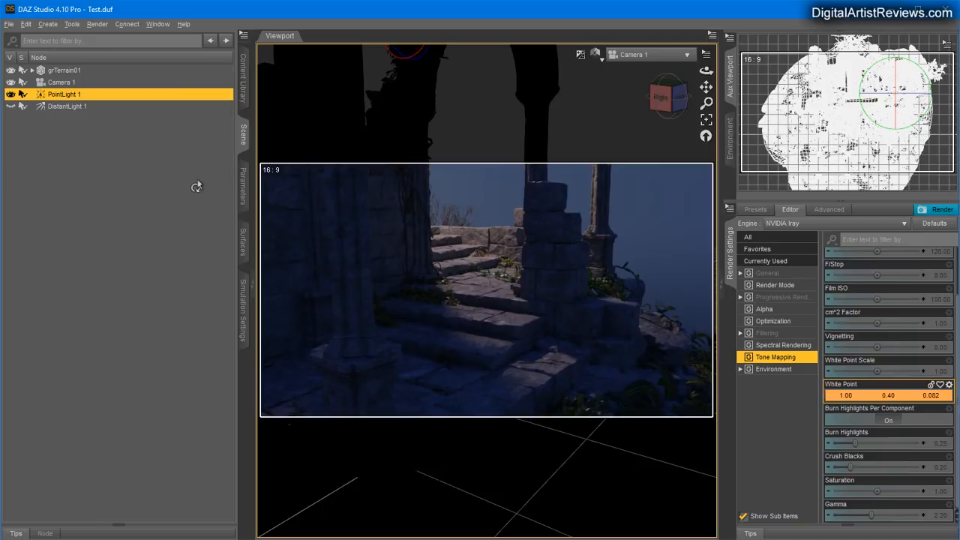
pyautogui.moveTo(157, 426)
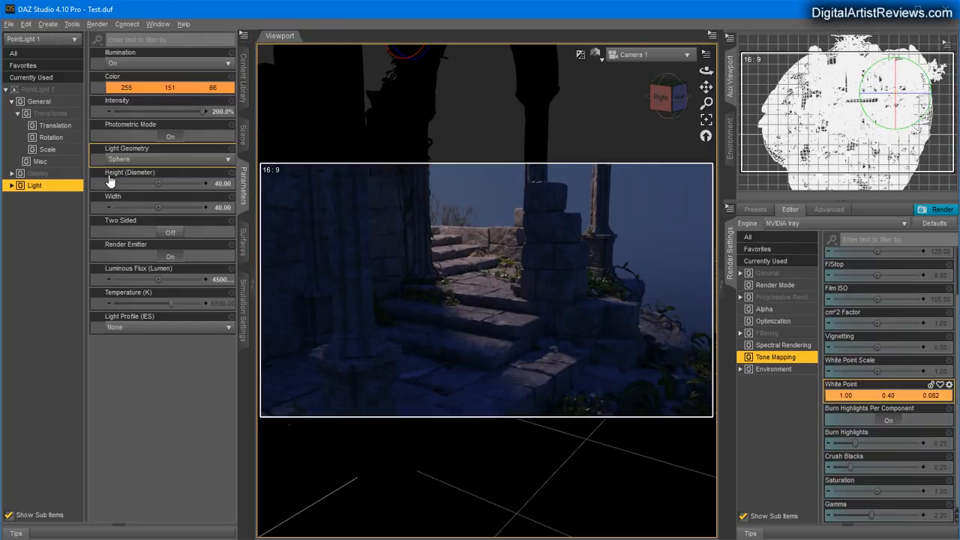
pyautogui.click(39, 101)
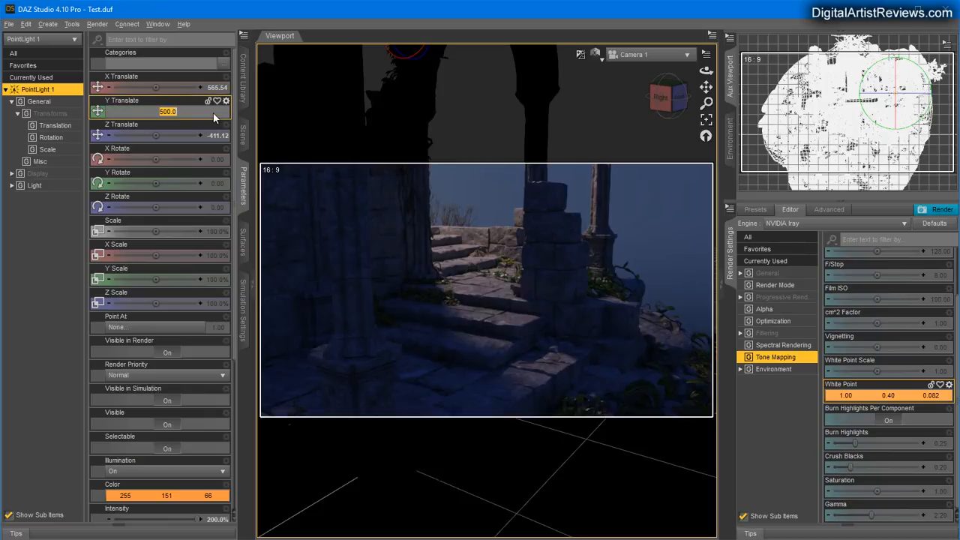
pyautogui.write('400.00')
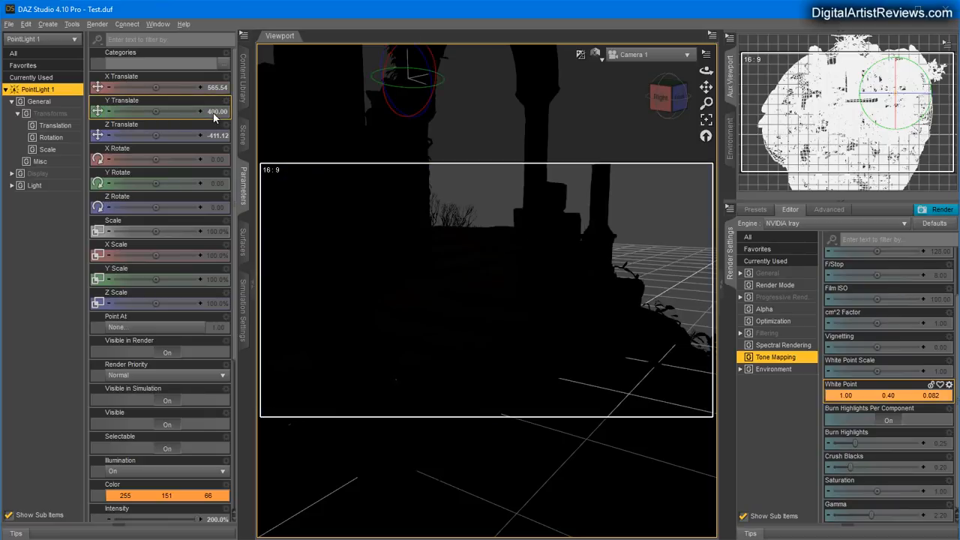